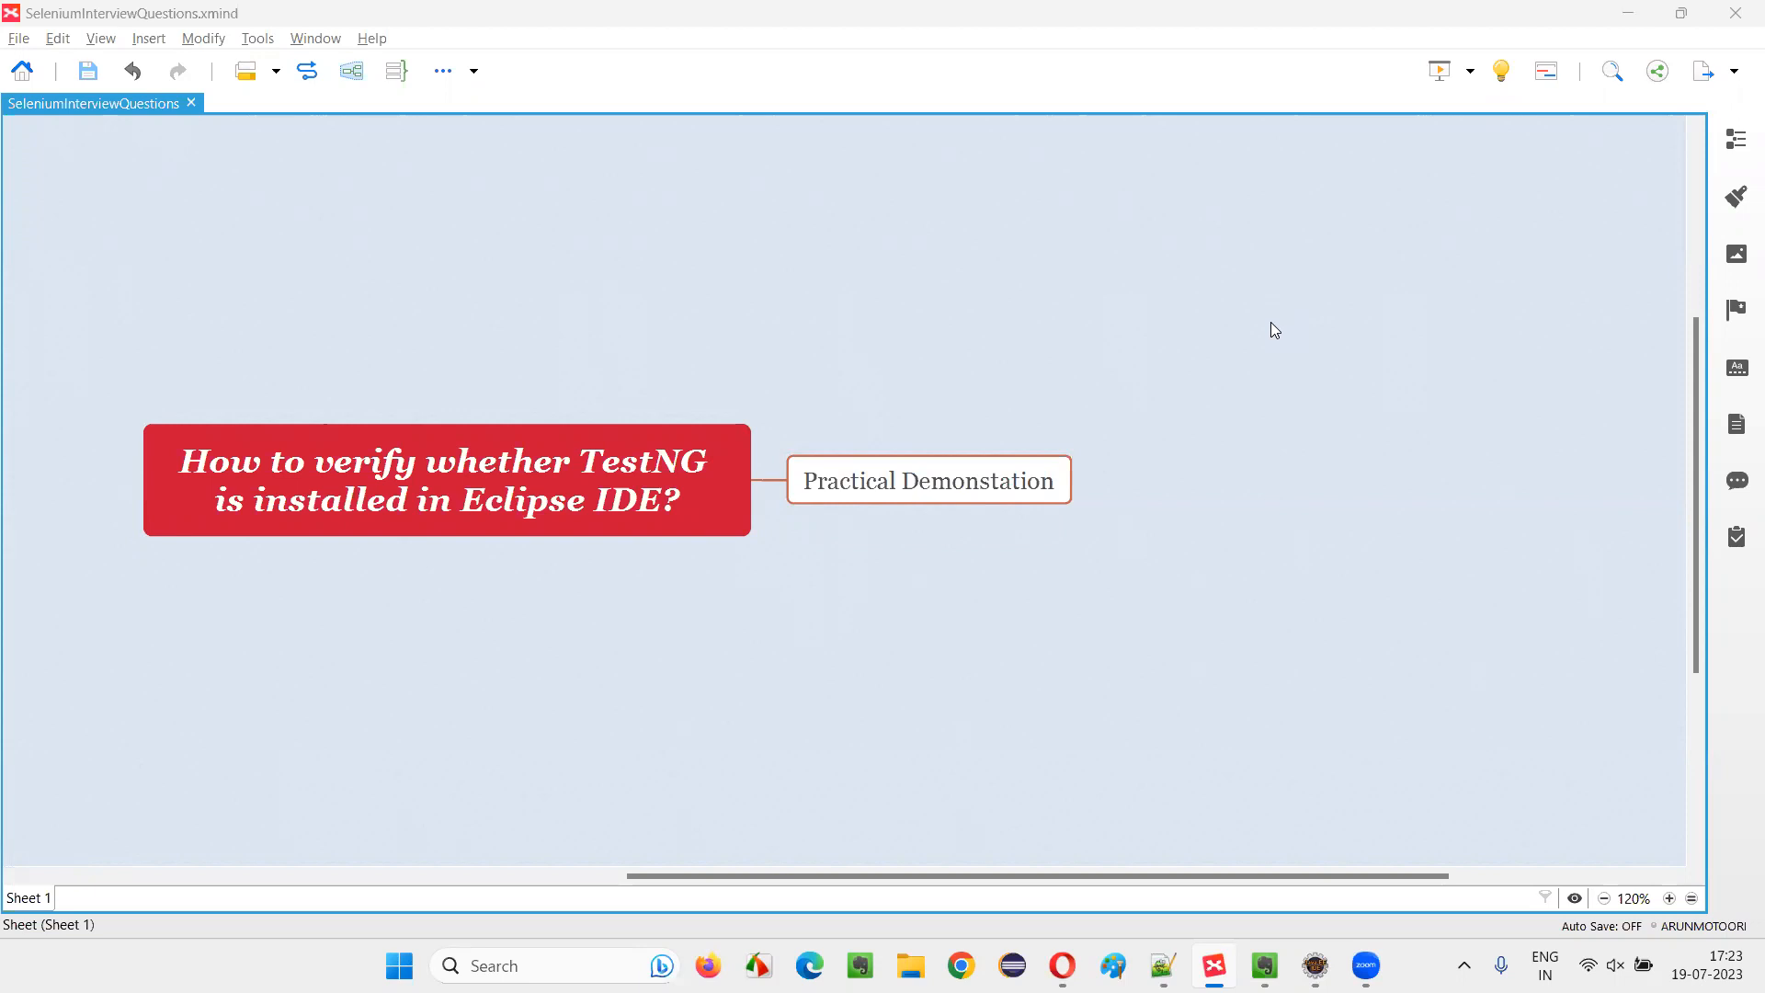
- Switch to Eclipse and search the Show View list for 'testng'
click(446, 480)
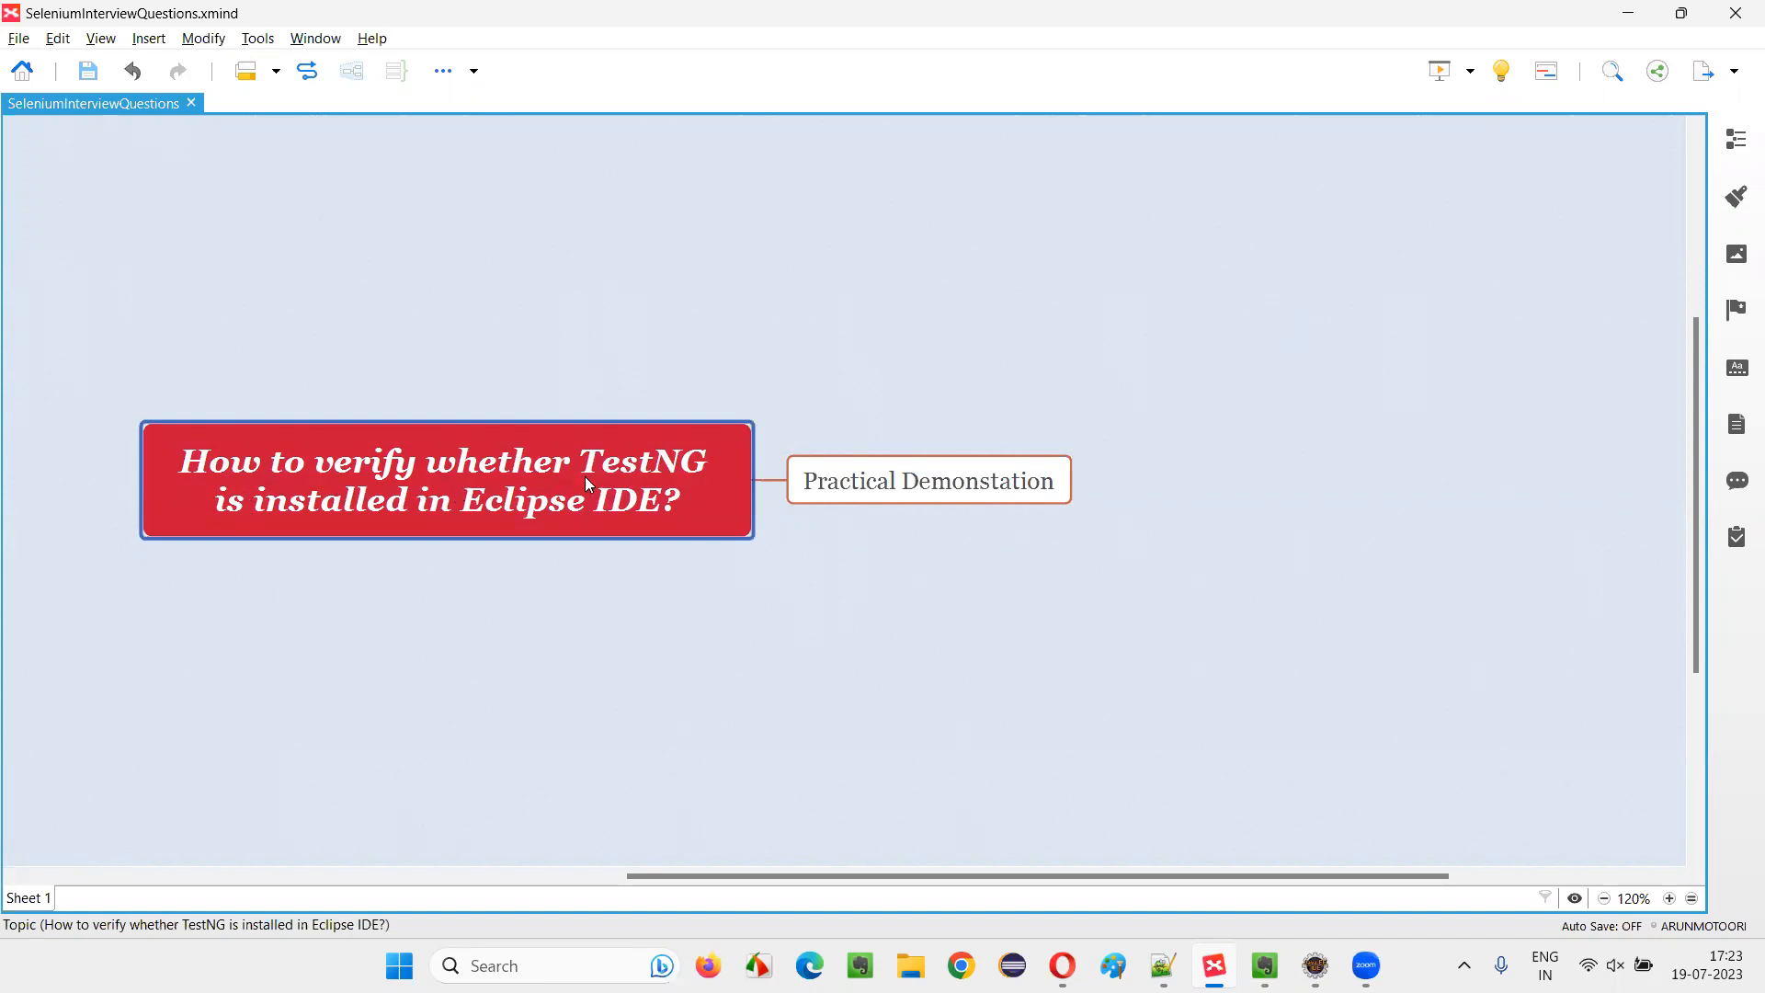
mouse_move(624, 541)
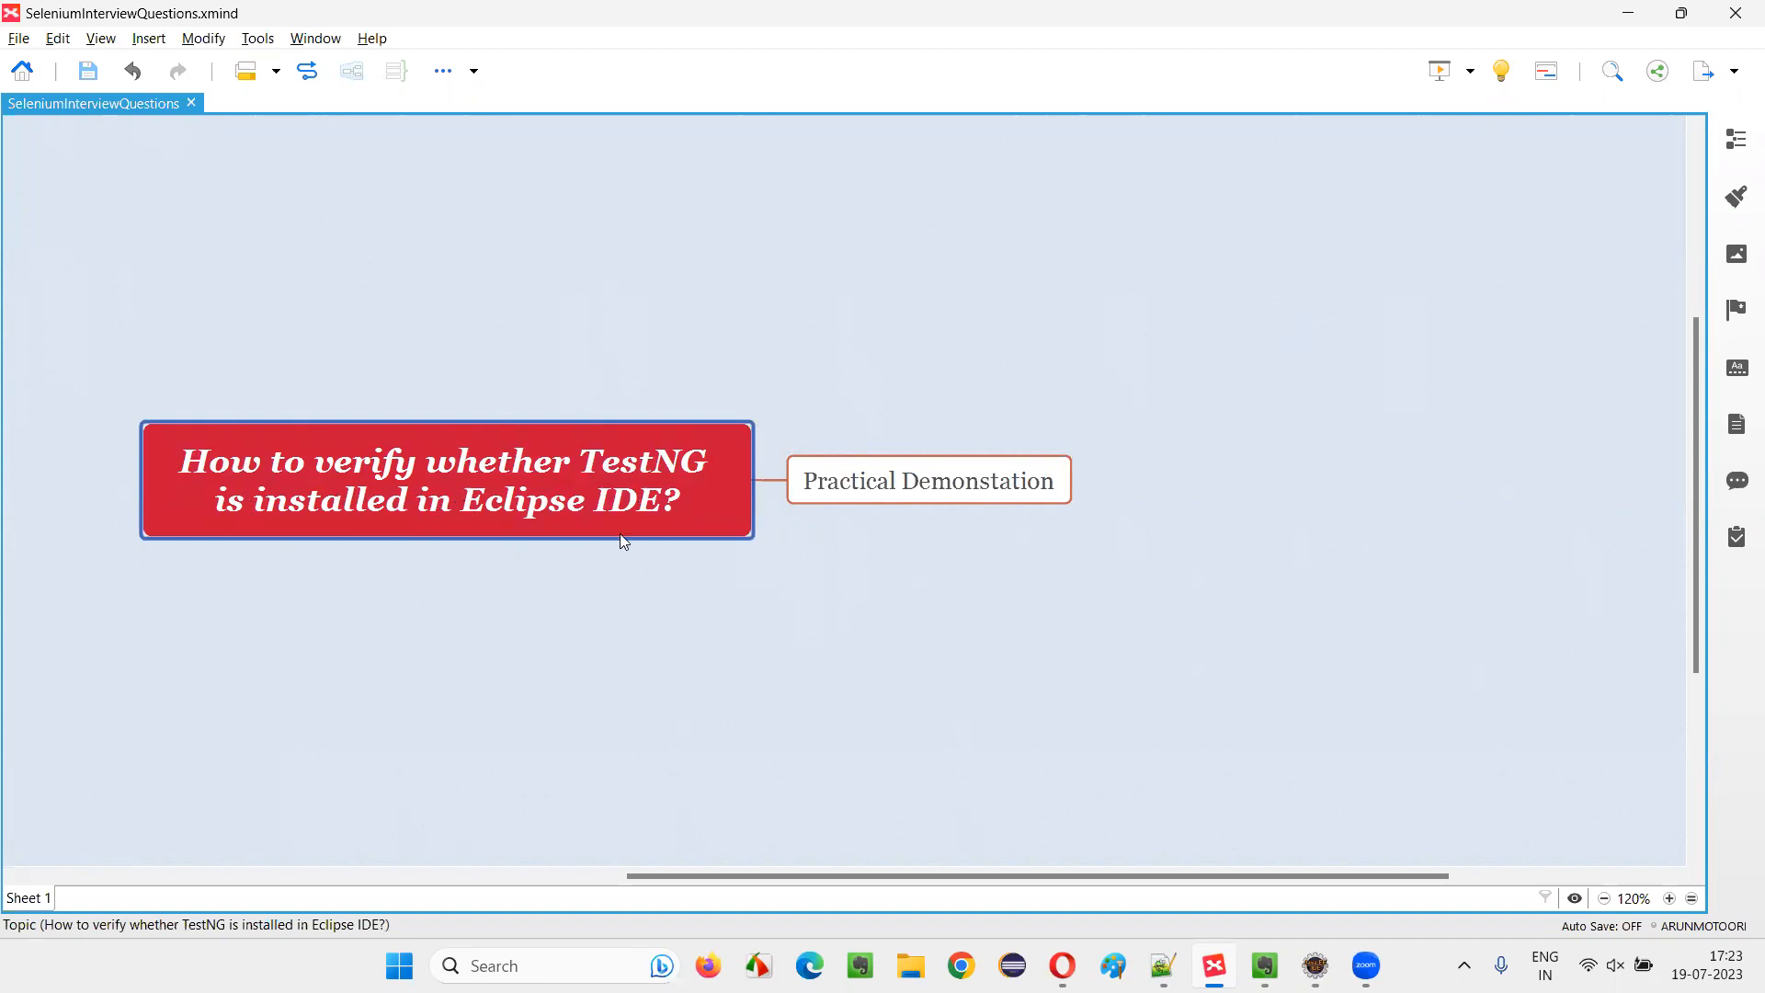
mouse_move(631, 531)
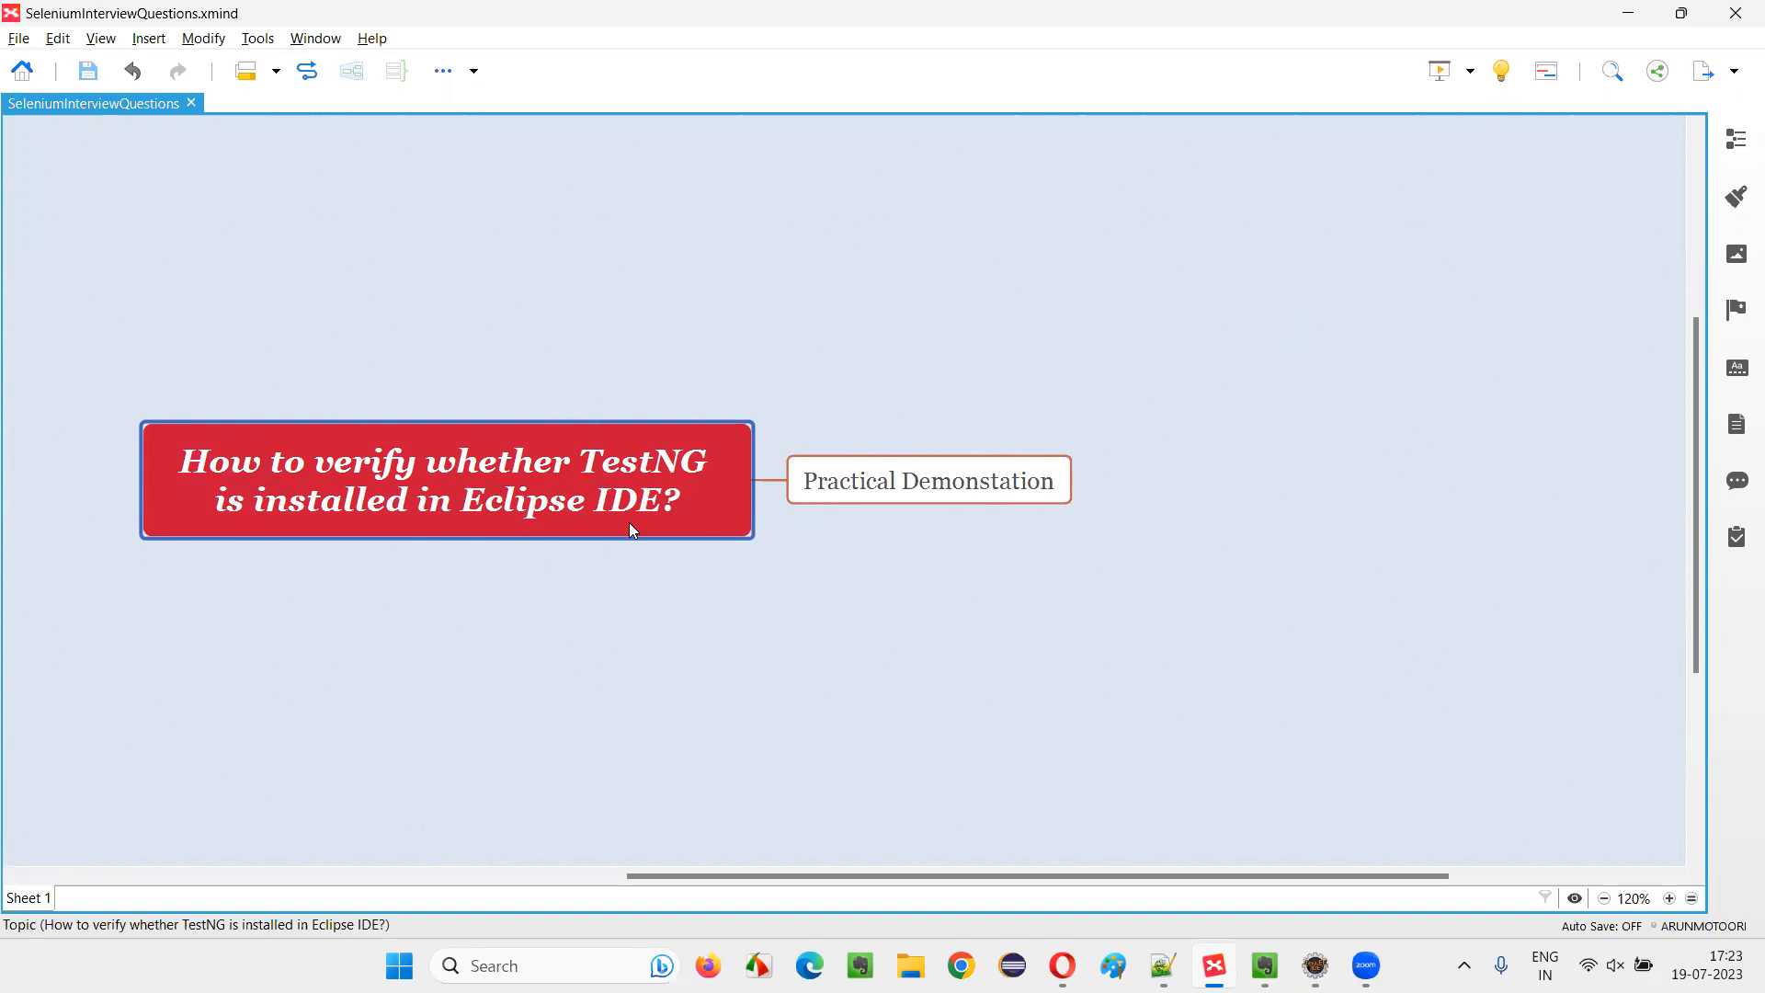
click(927, 481)
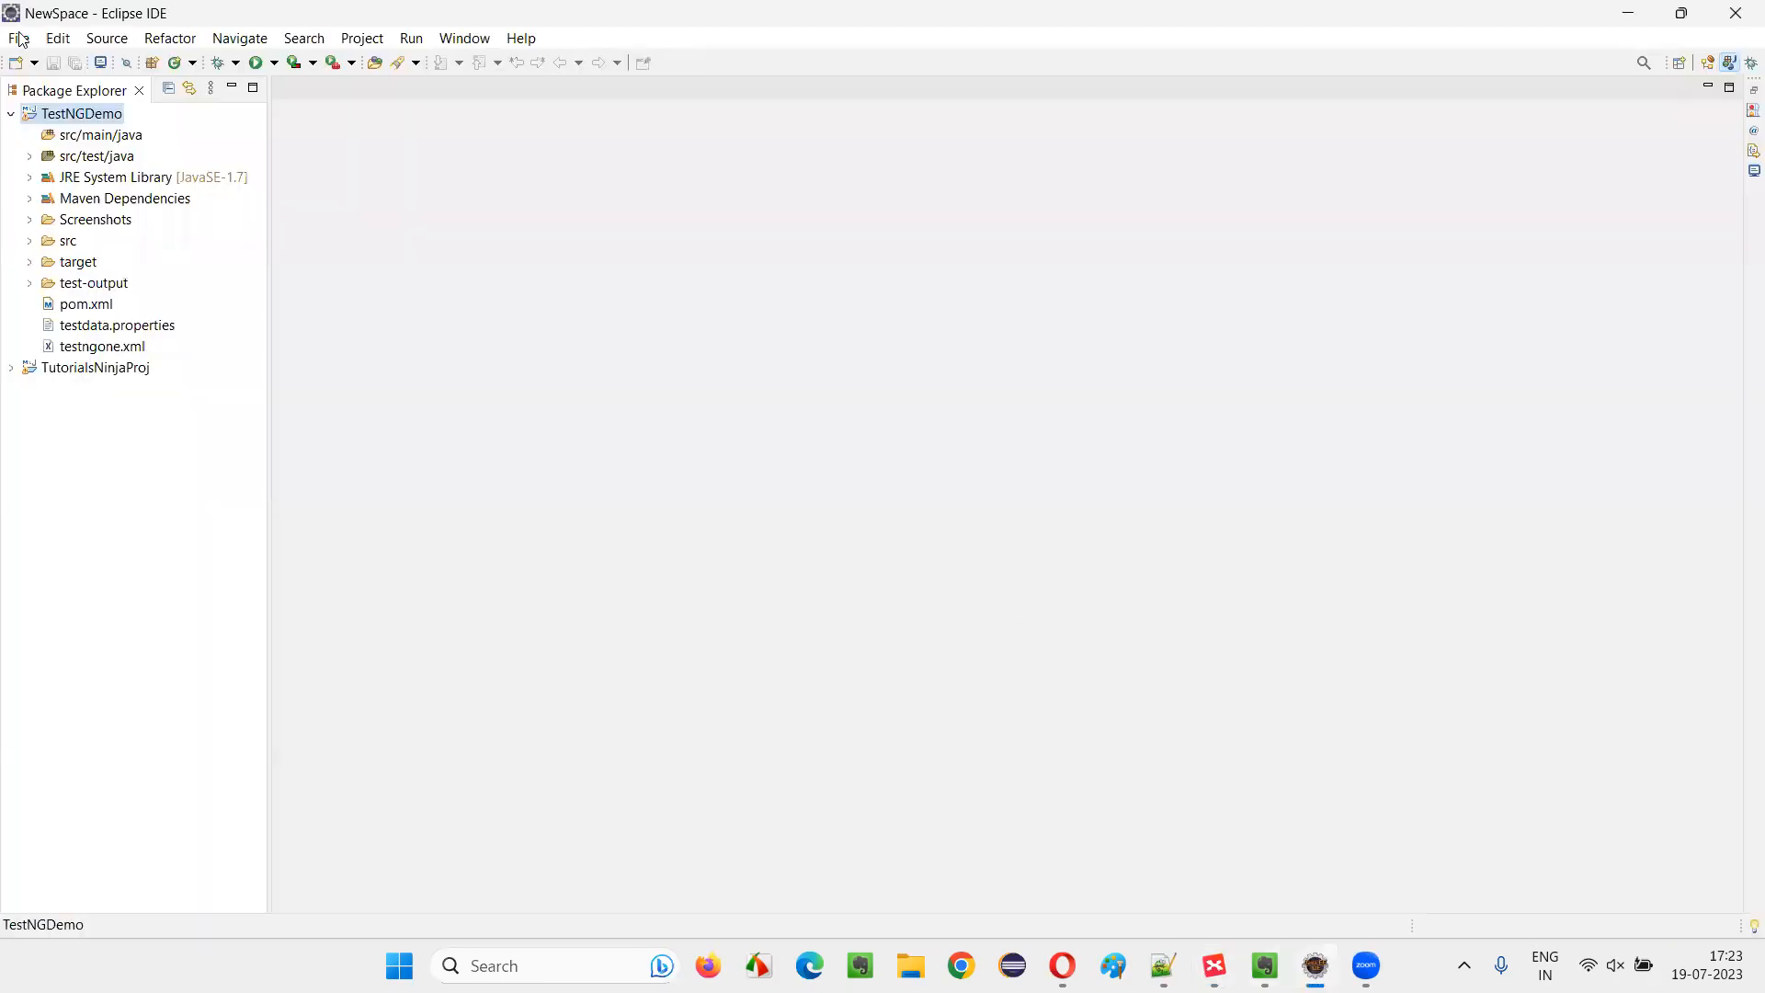
mouse_move(962, 485)
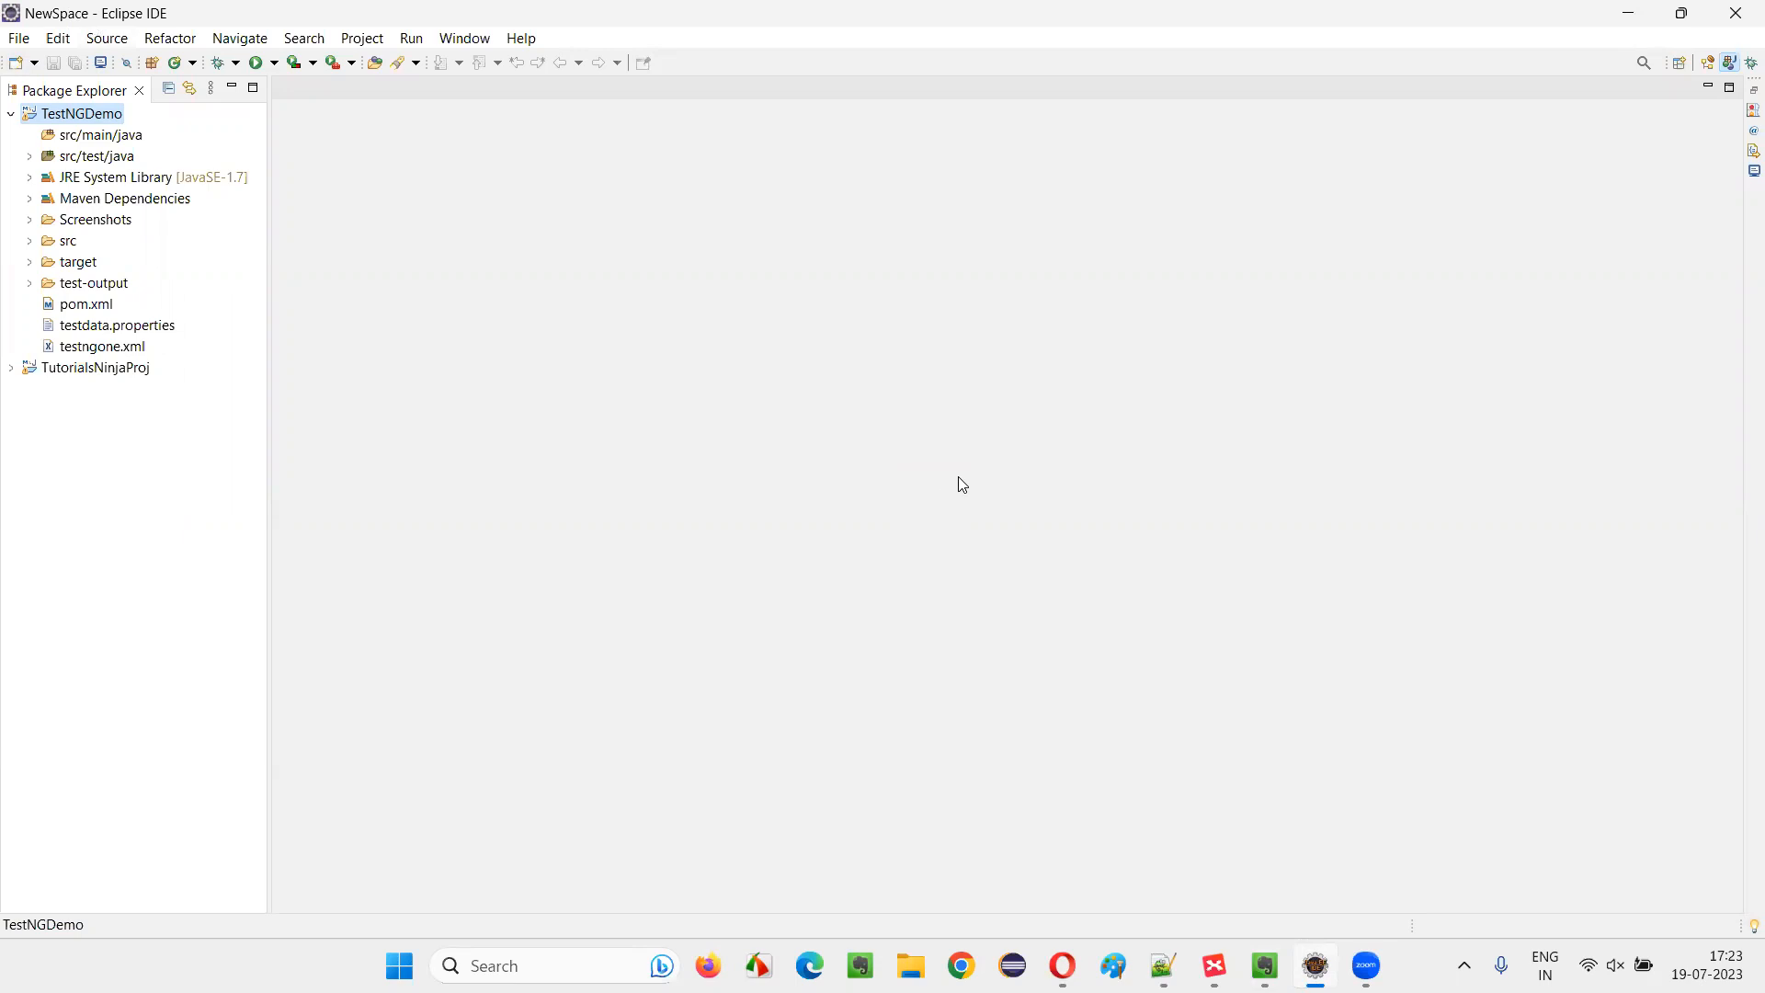
mouse_move(554, 101)
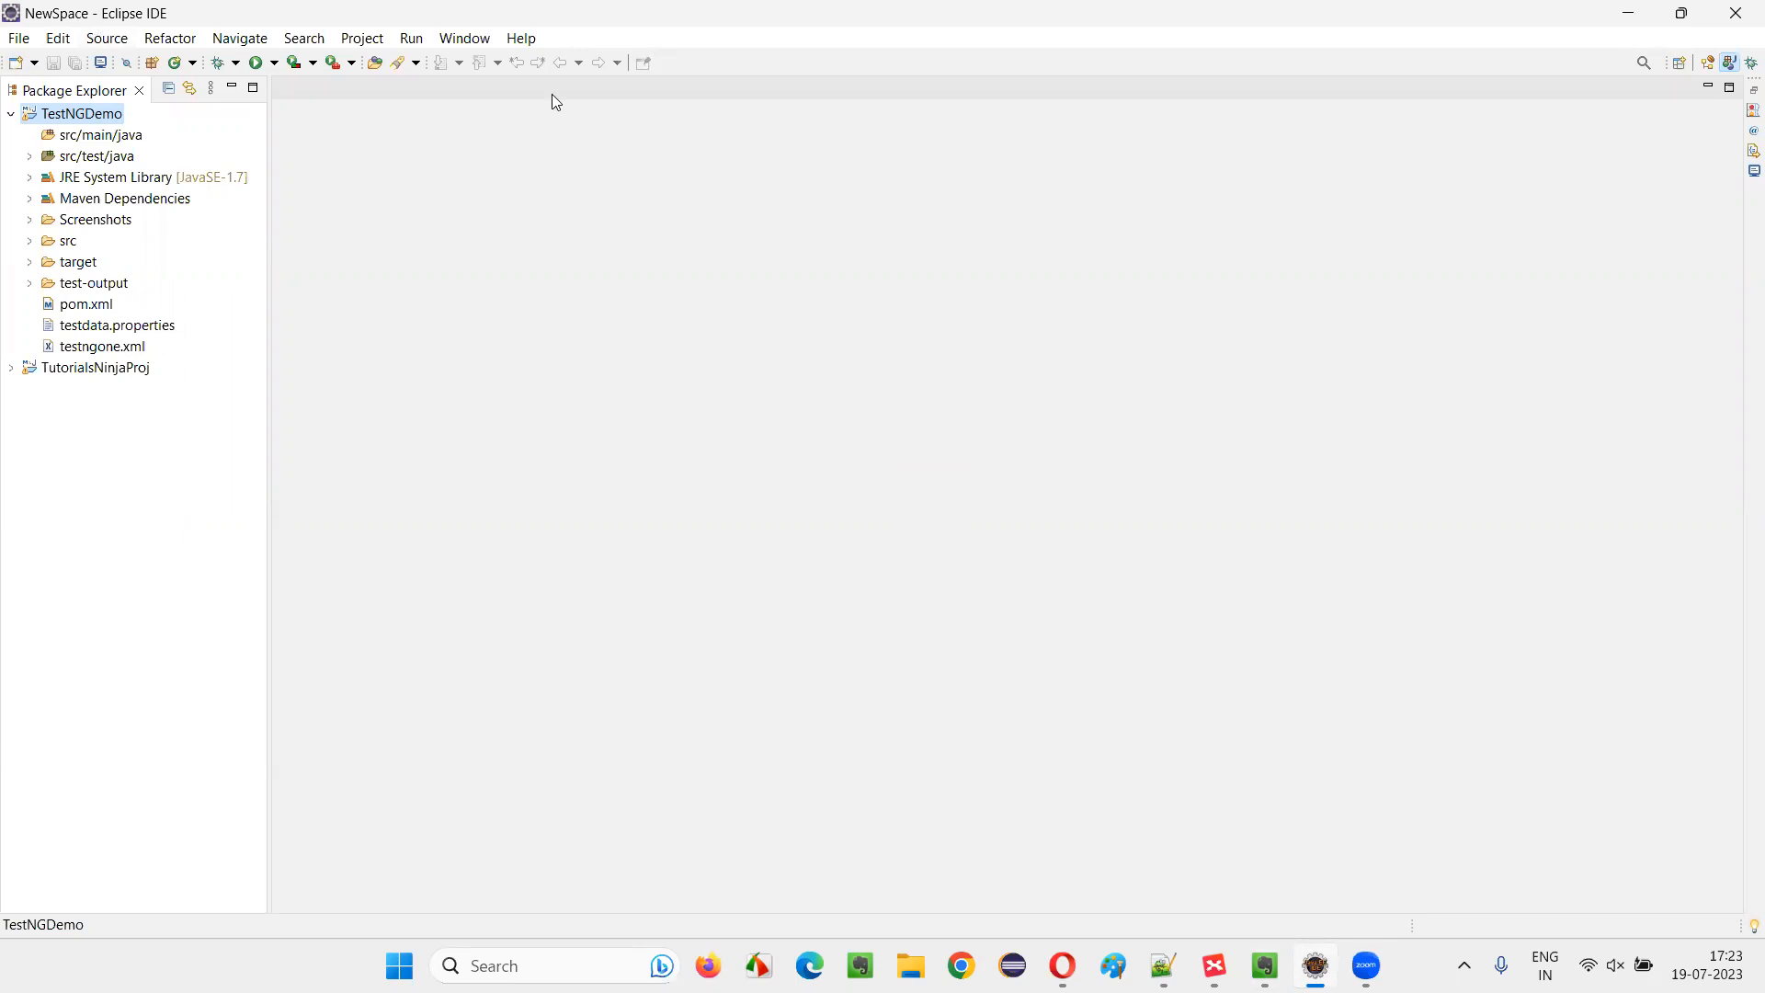
mouse_move(1142, 443)
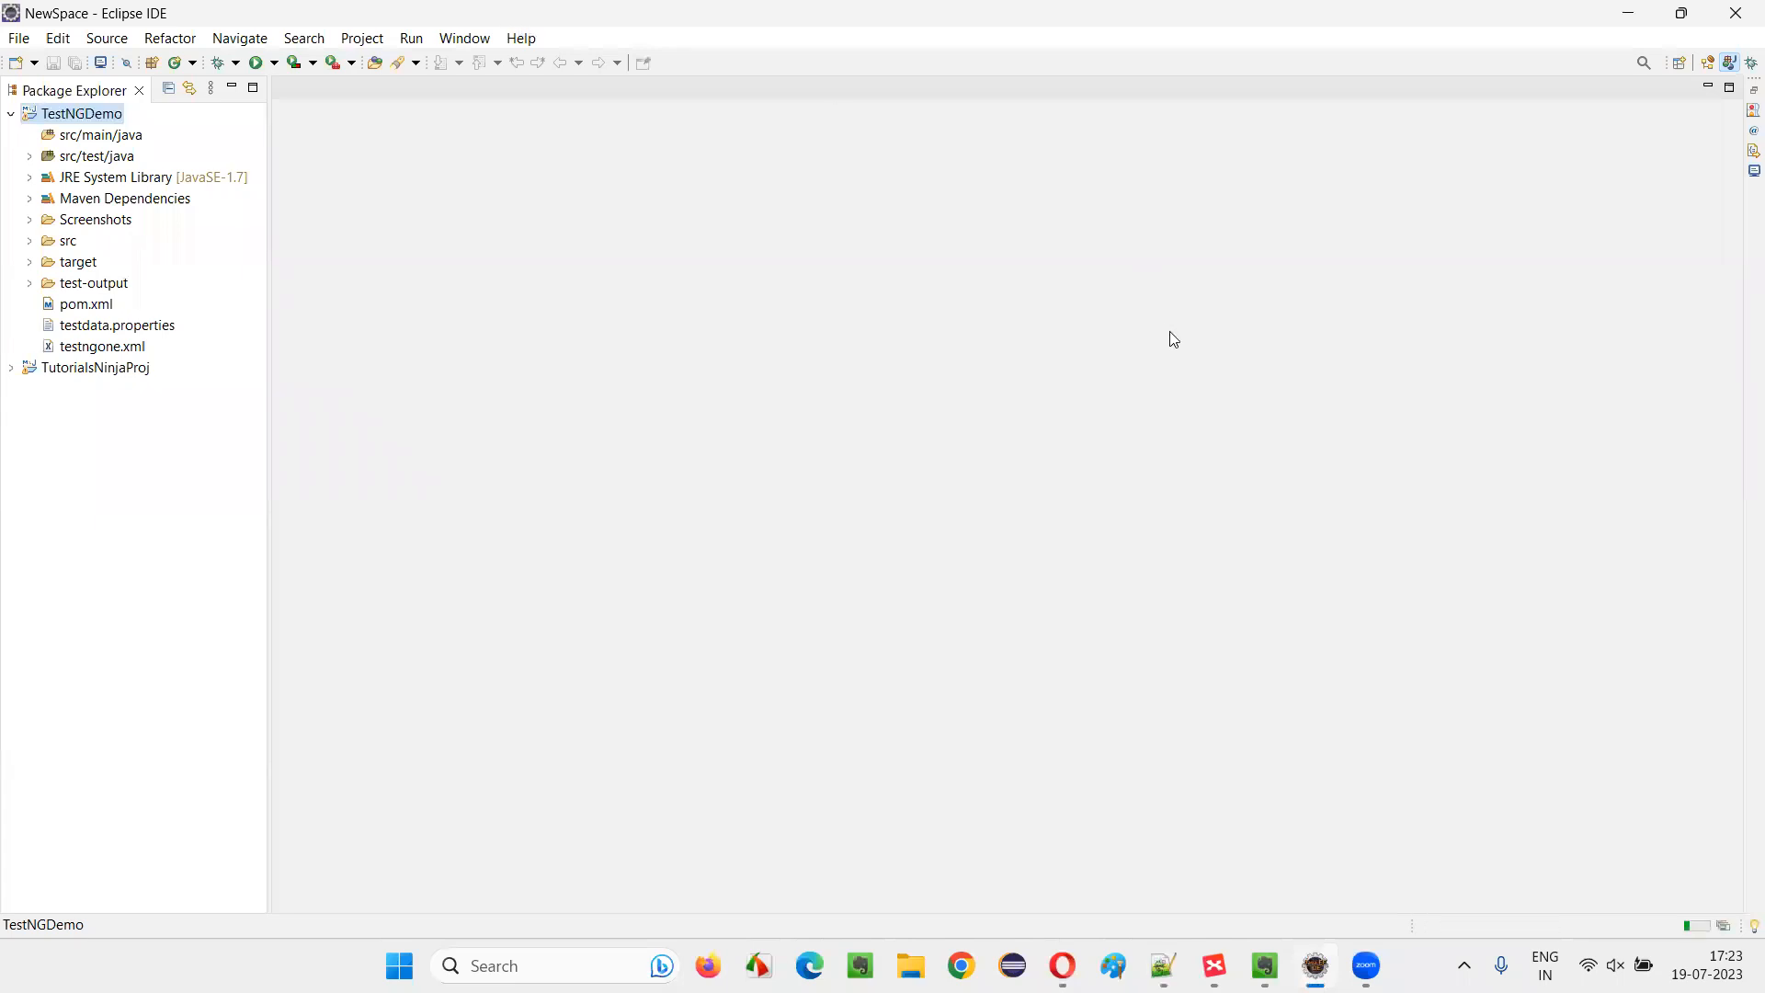
mouse_move(1167, 359)
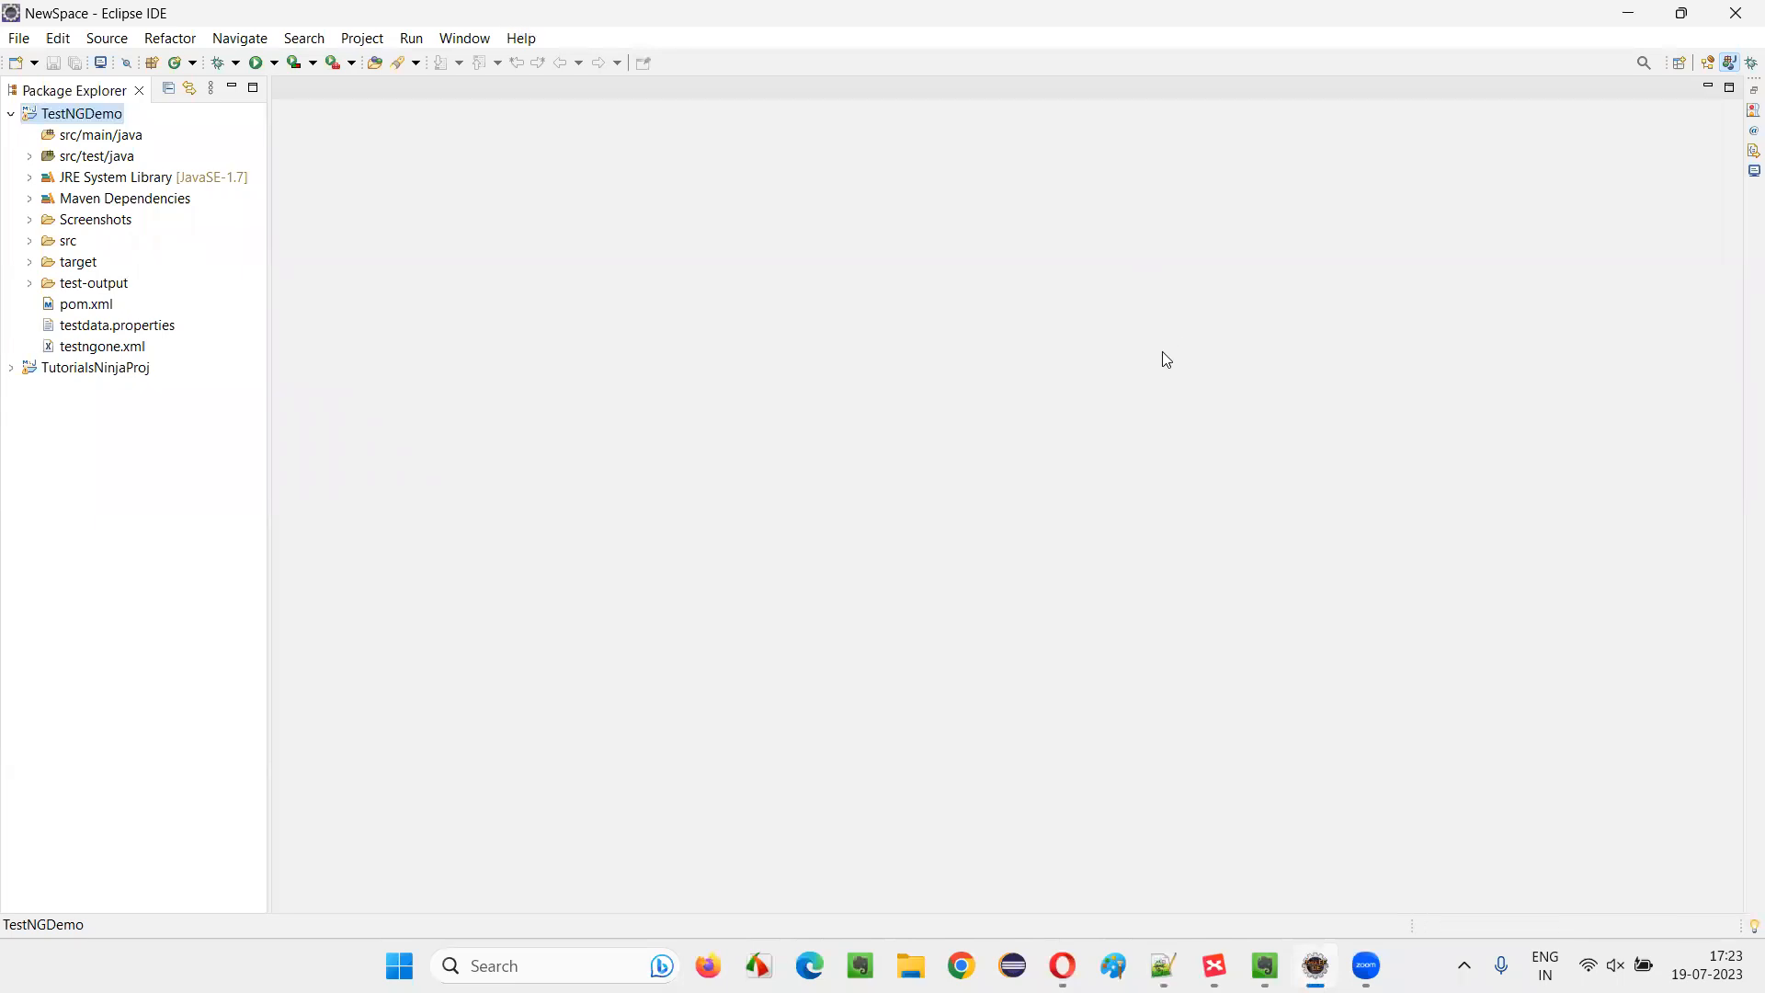
mouse_move(448, 226)
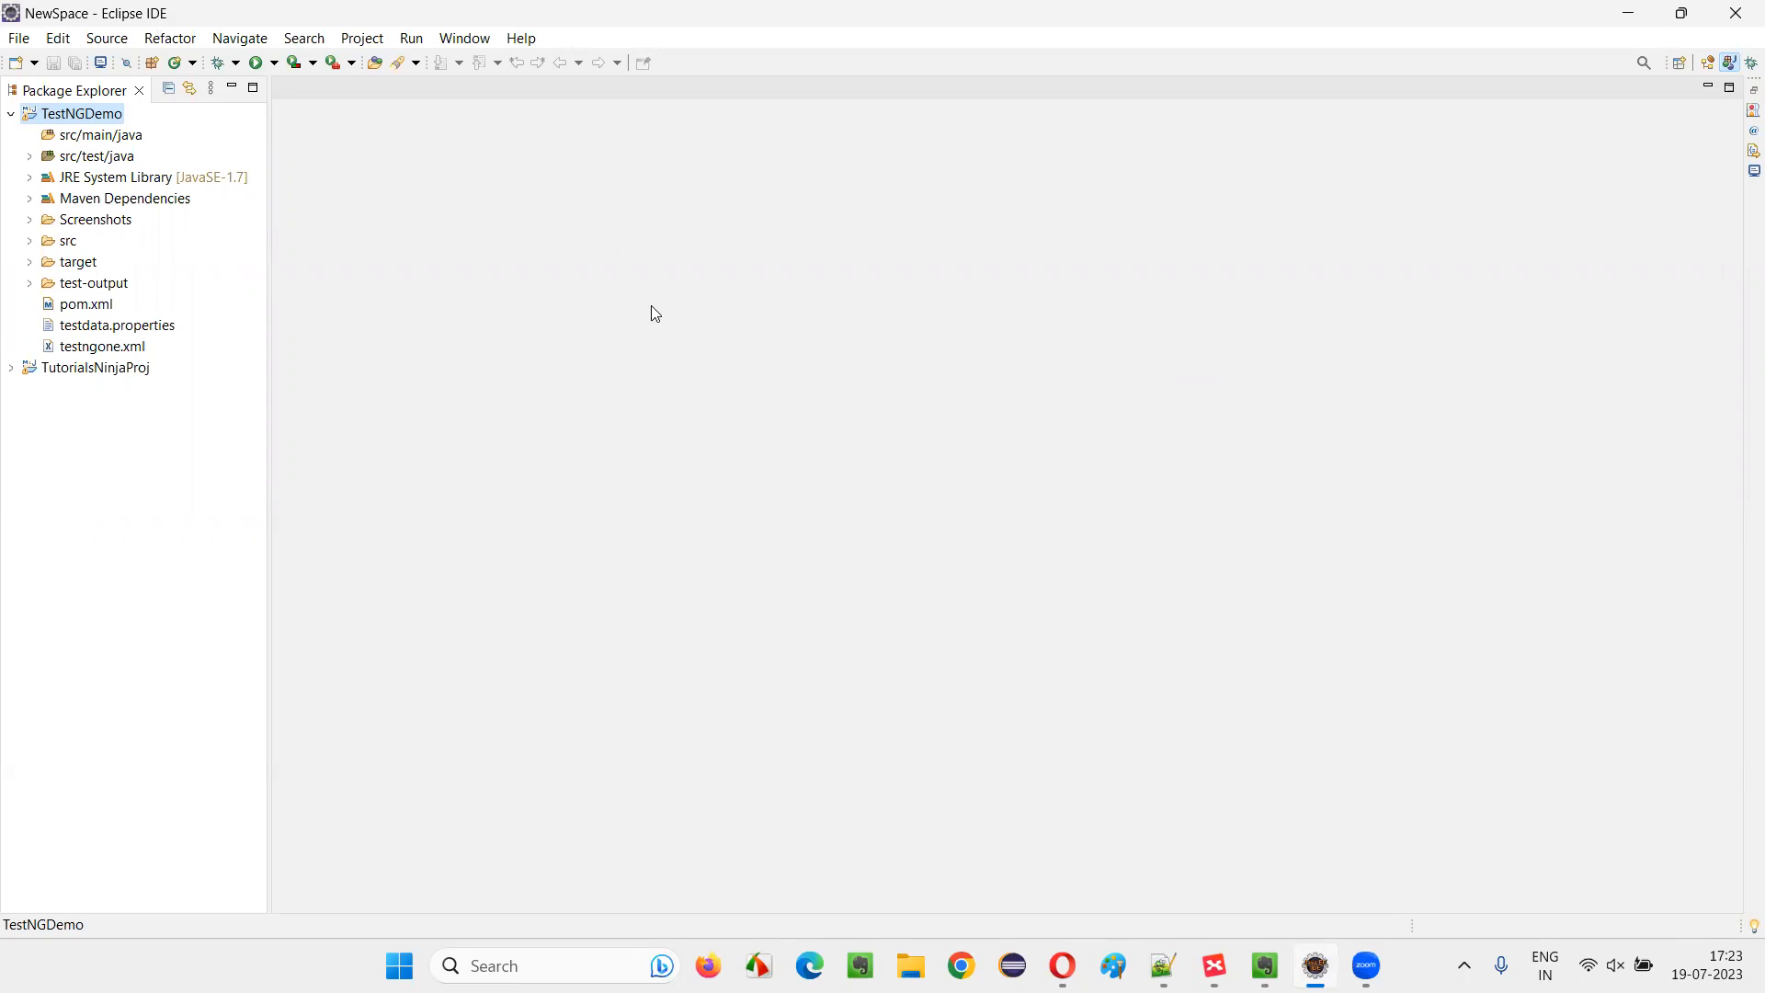
mouse_move(462, 37)
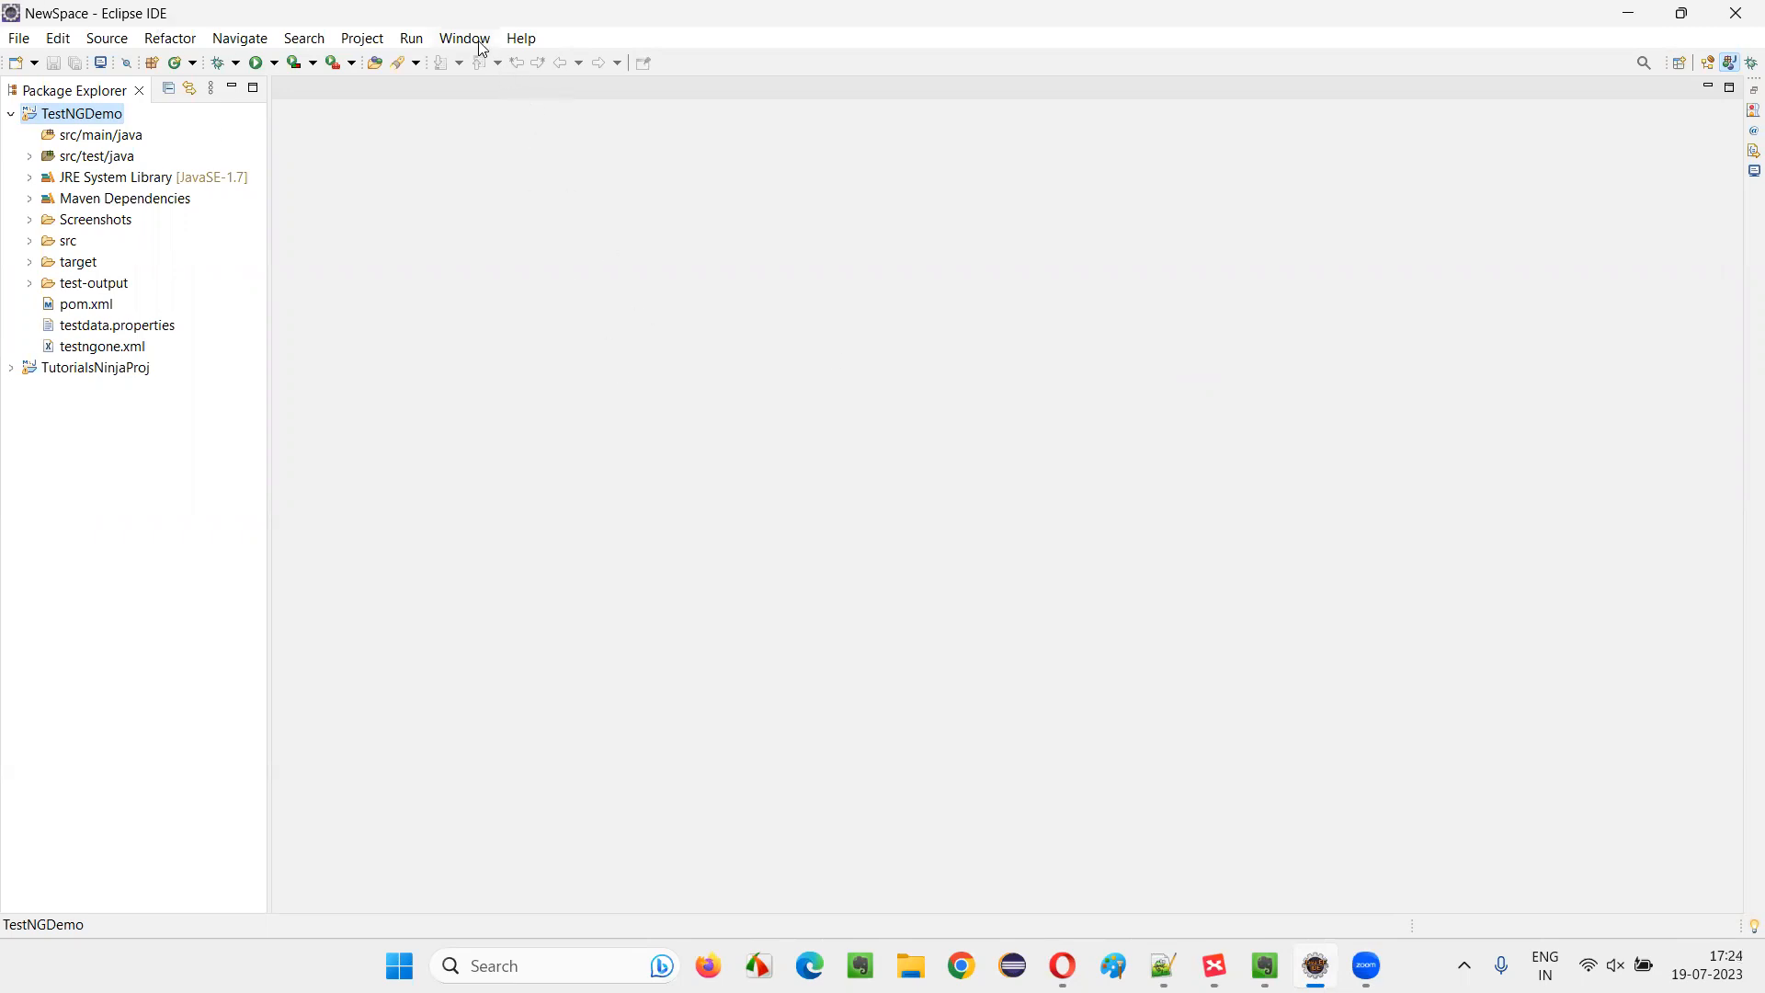
click(462, 37)
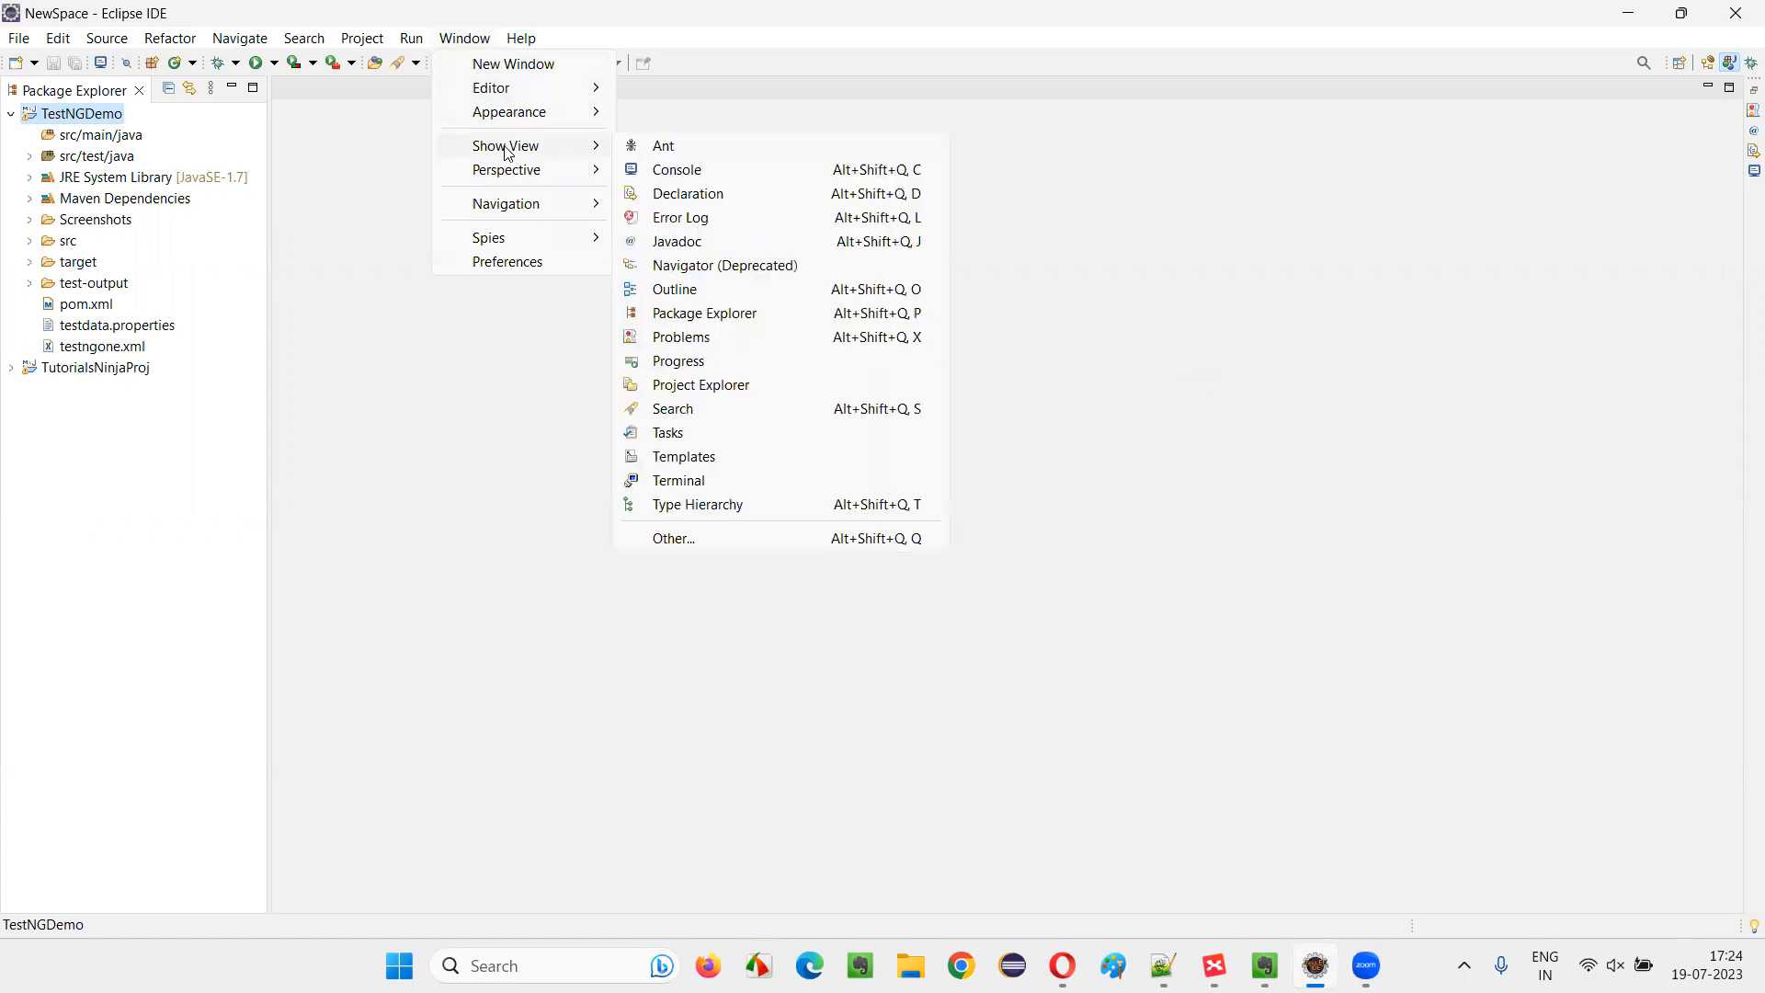
click(674, 538)
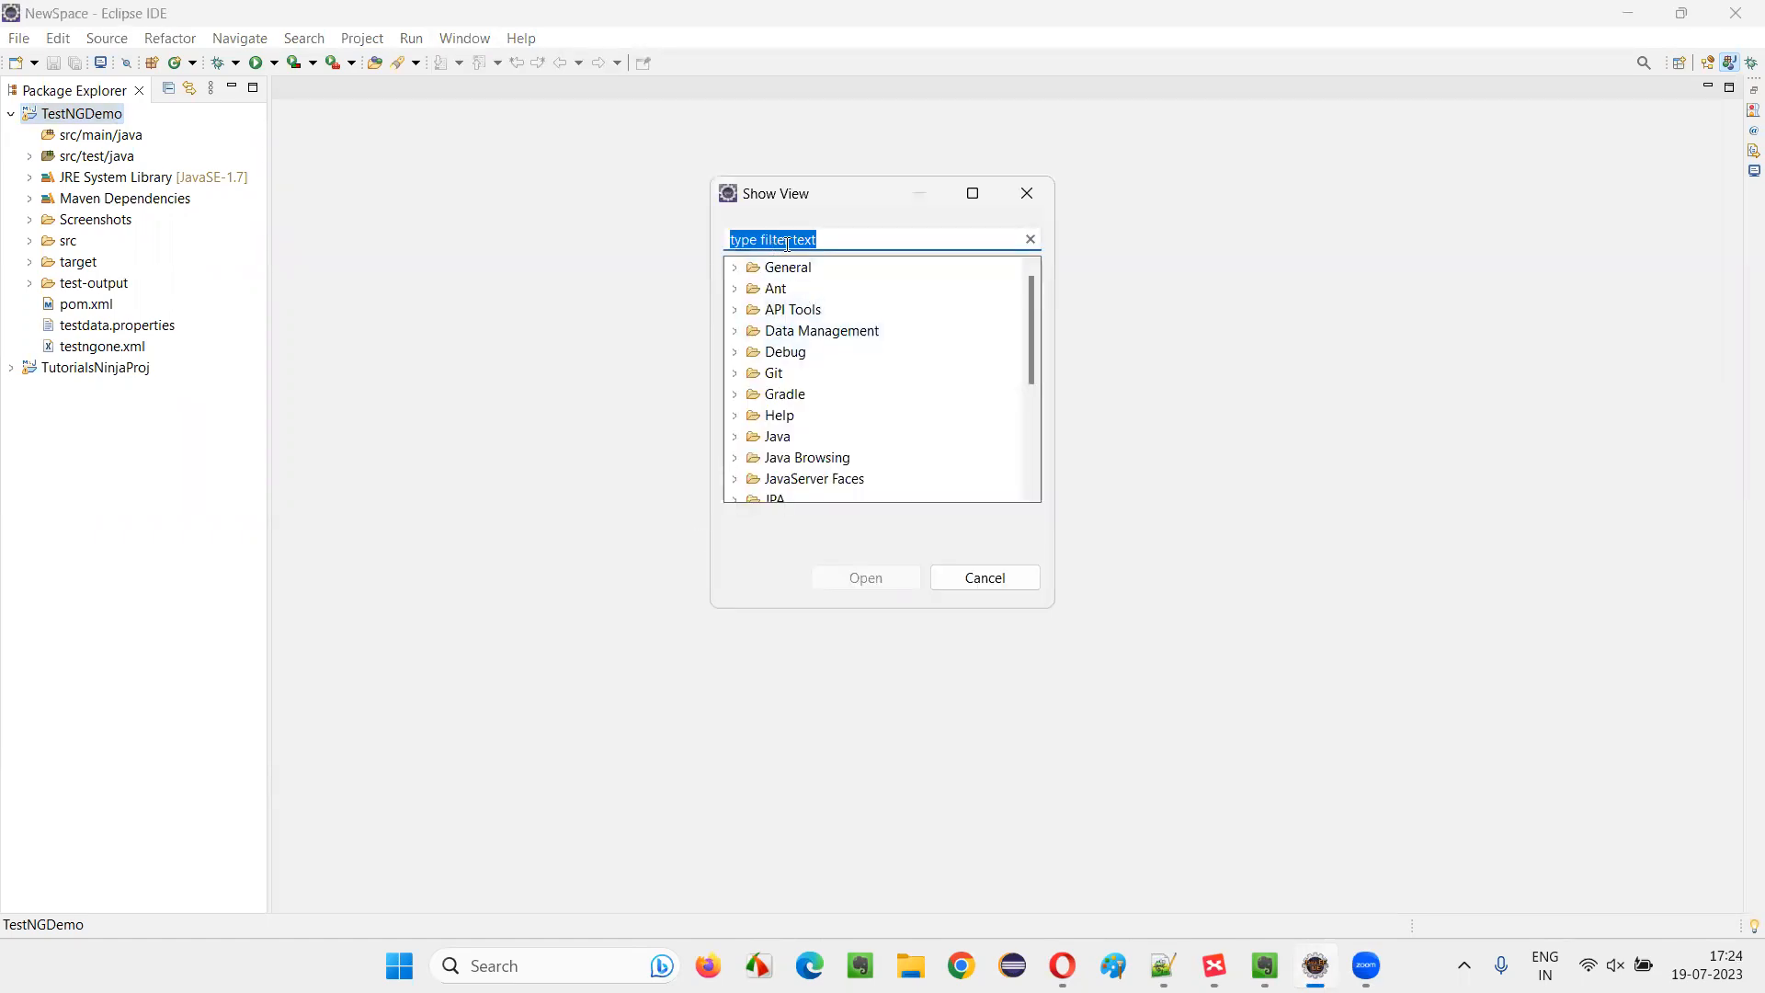
text(testng)
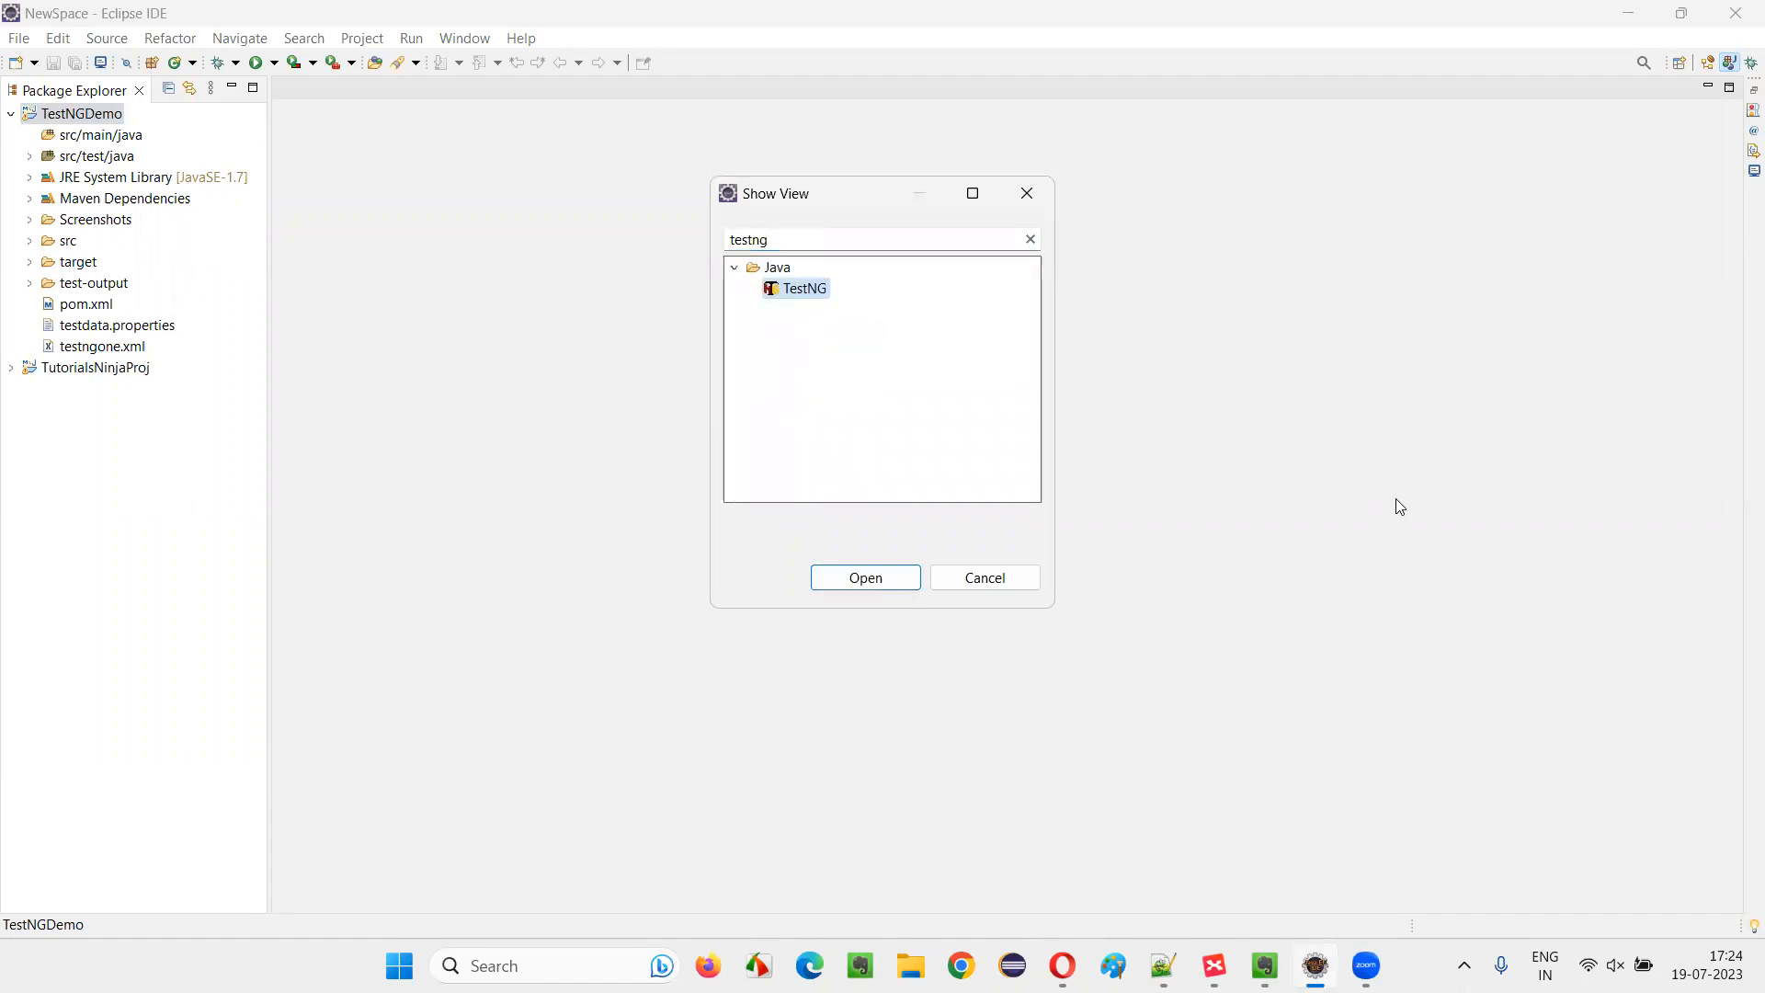
click(864, 578)
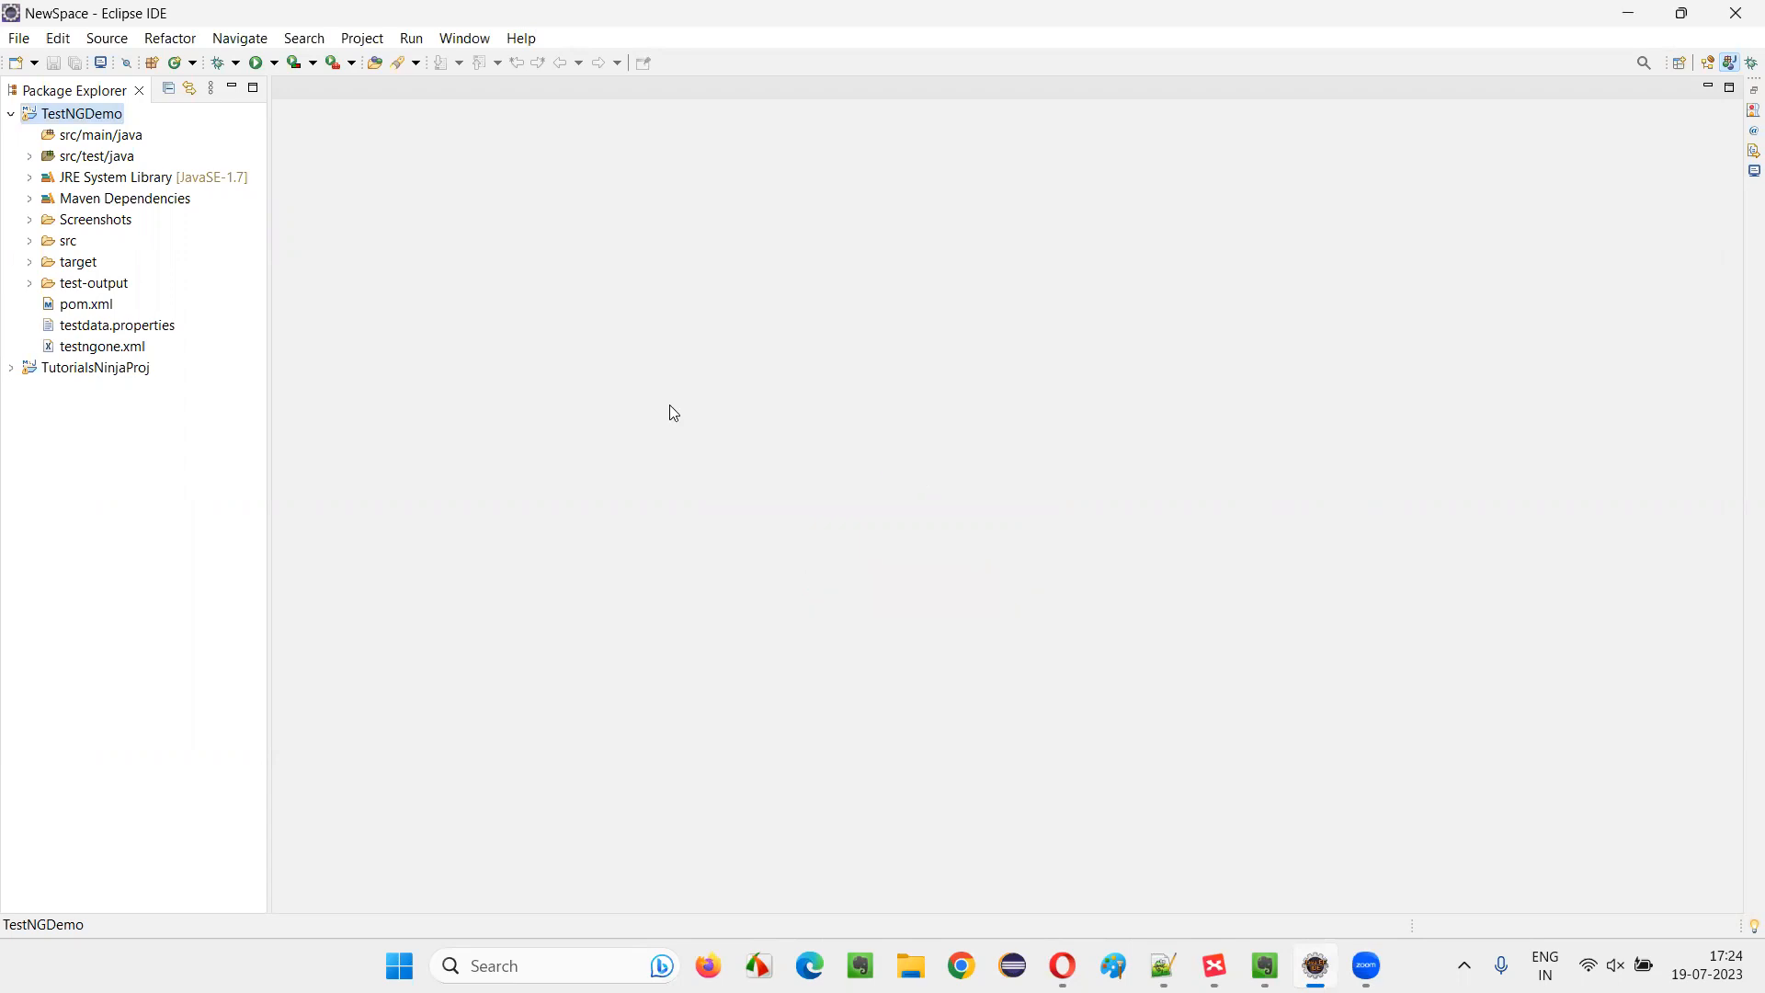
mouse_move(513, 71)
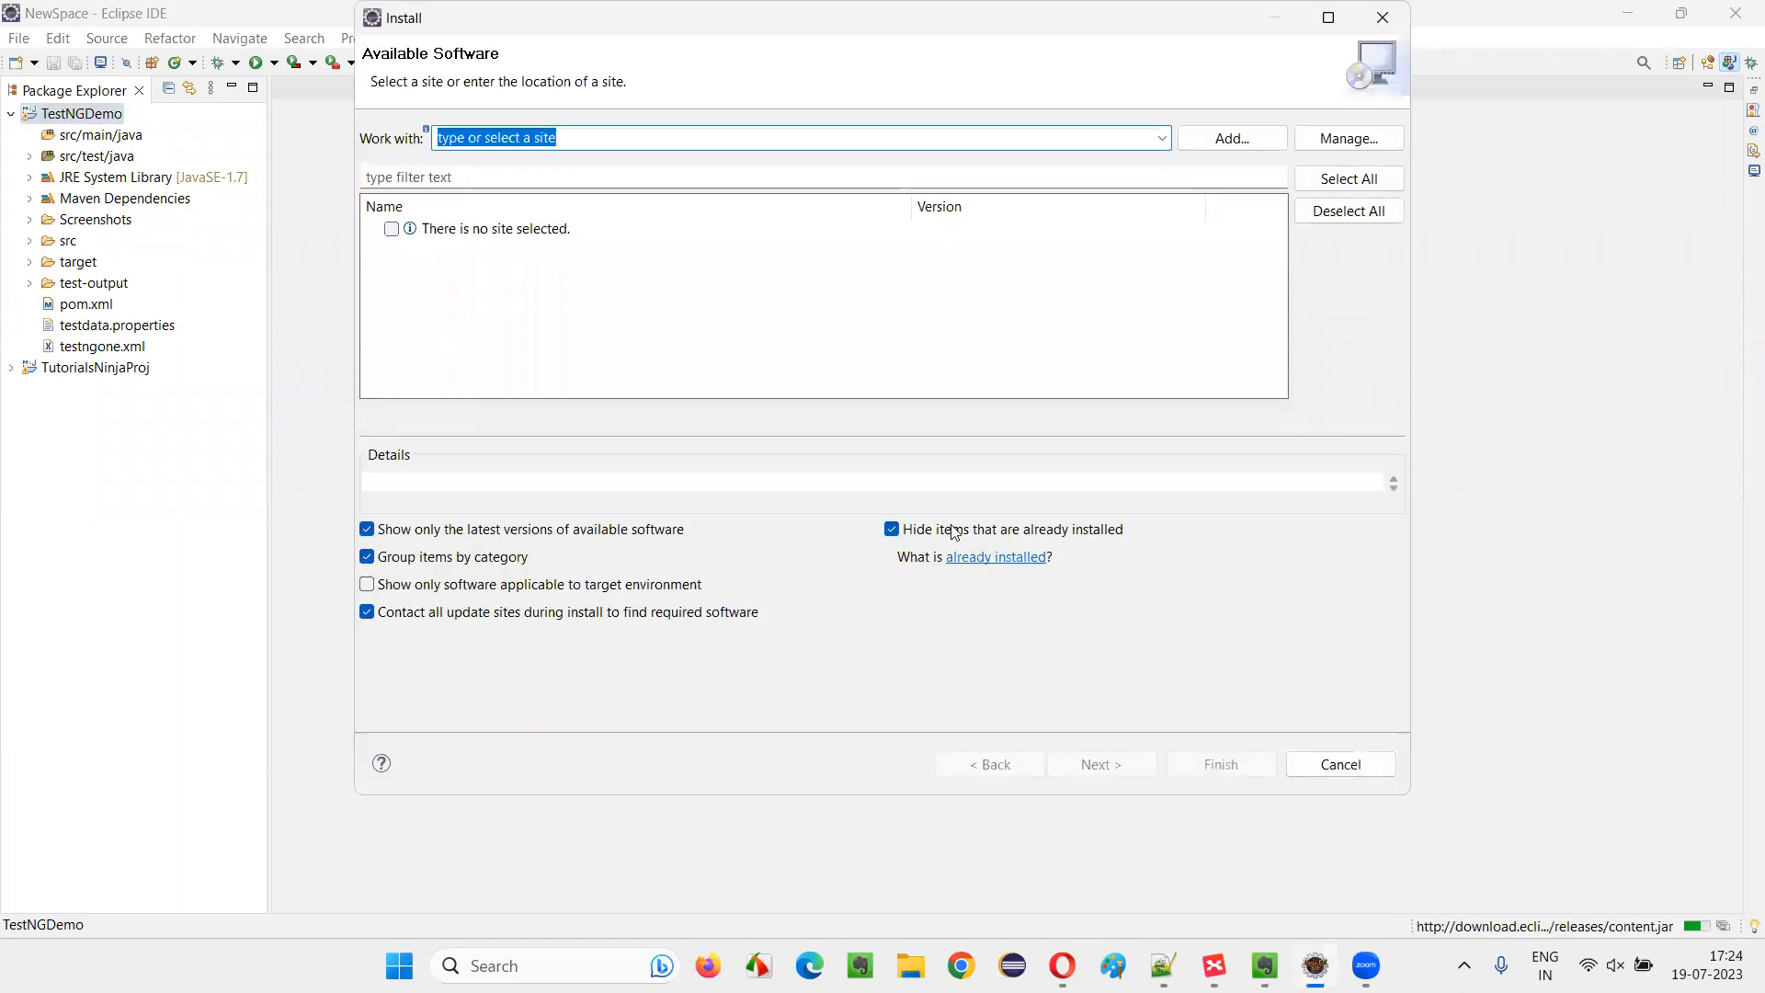
mouse_move(972, 567)
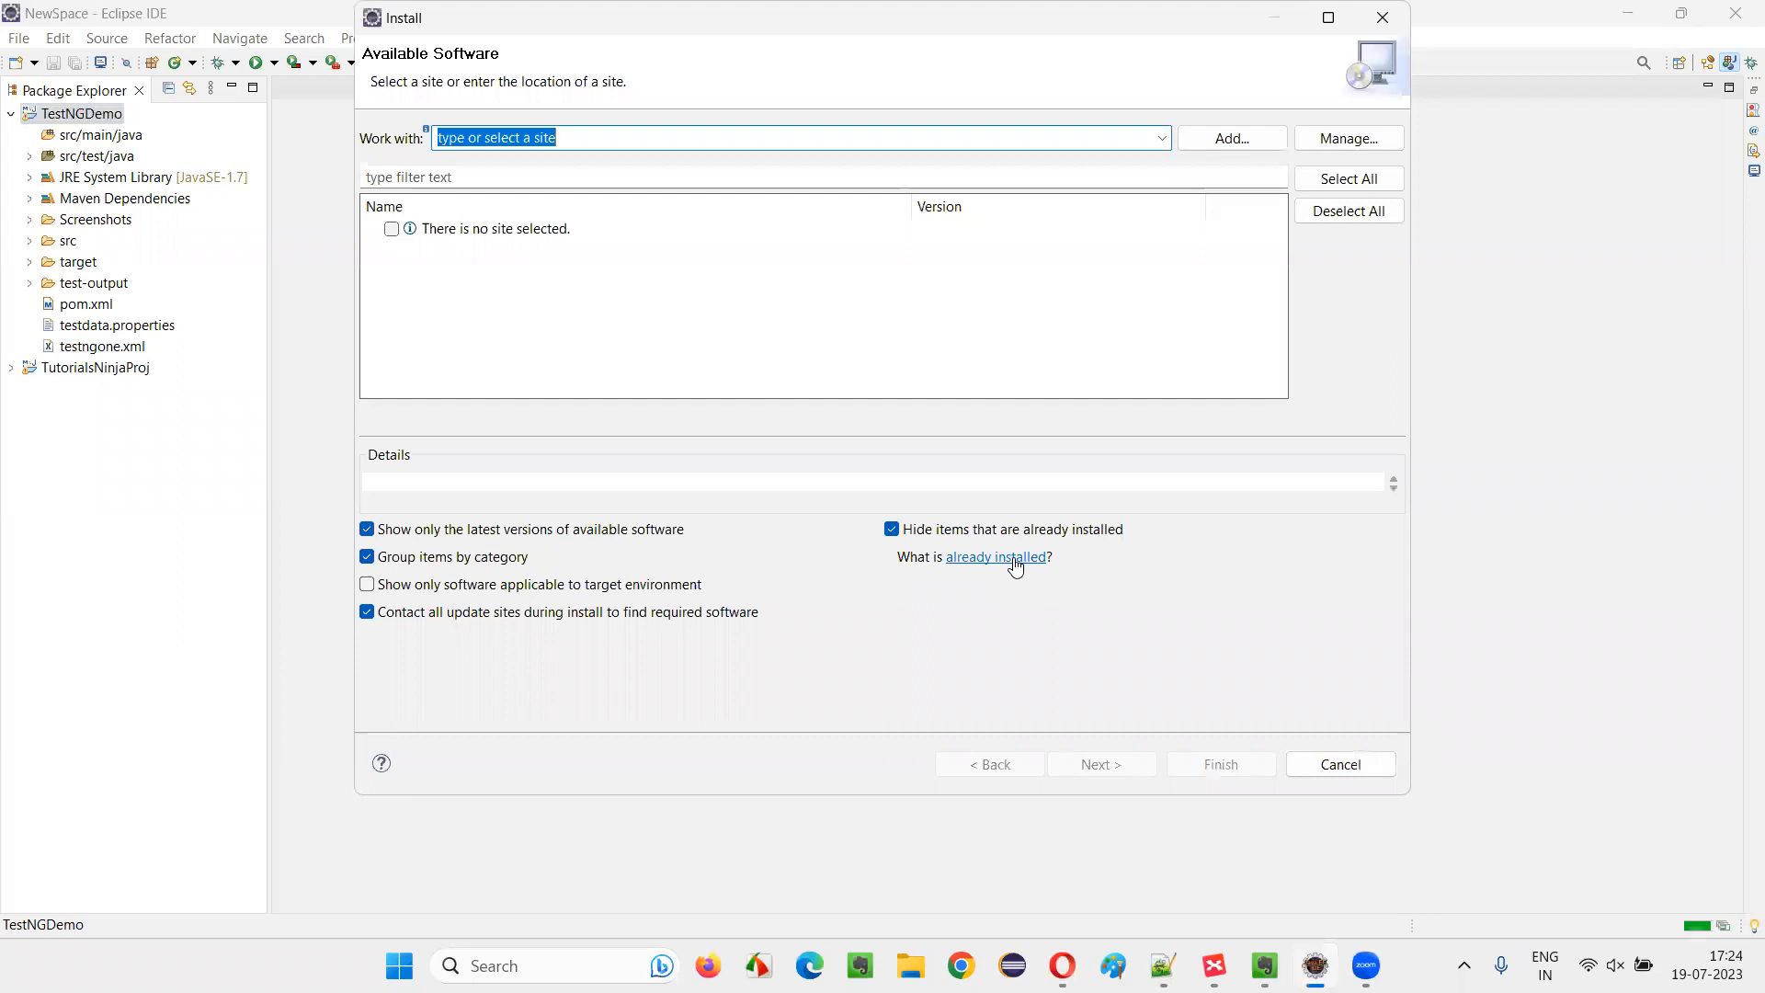
- Search the installed software in Installation Details for 'testng'
click(995, 556)
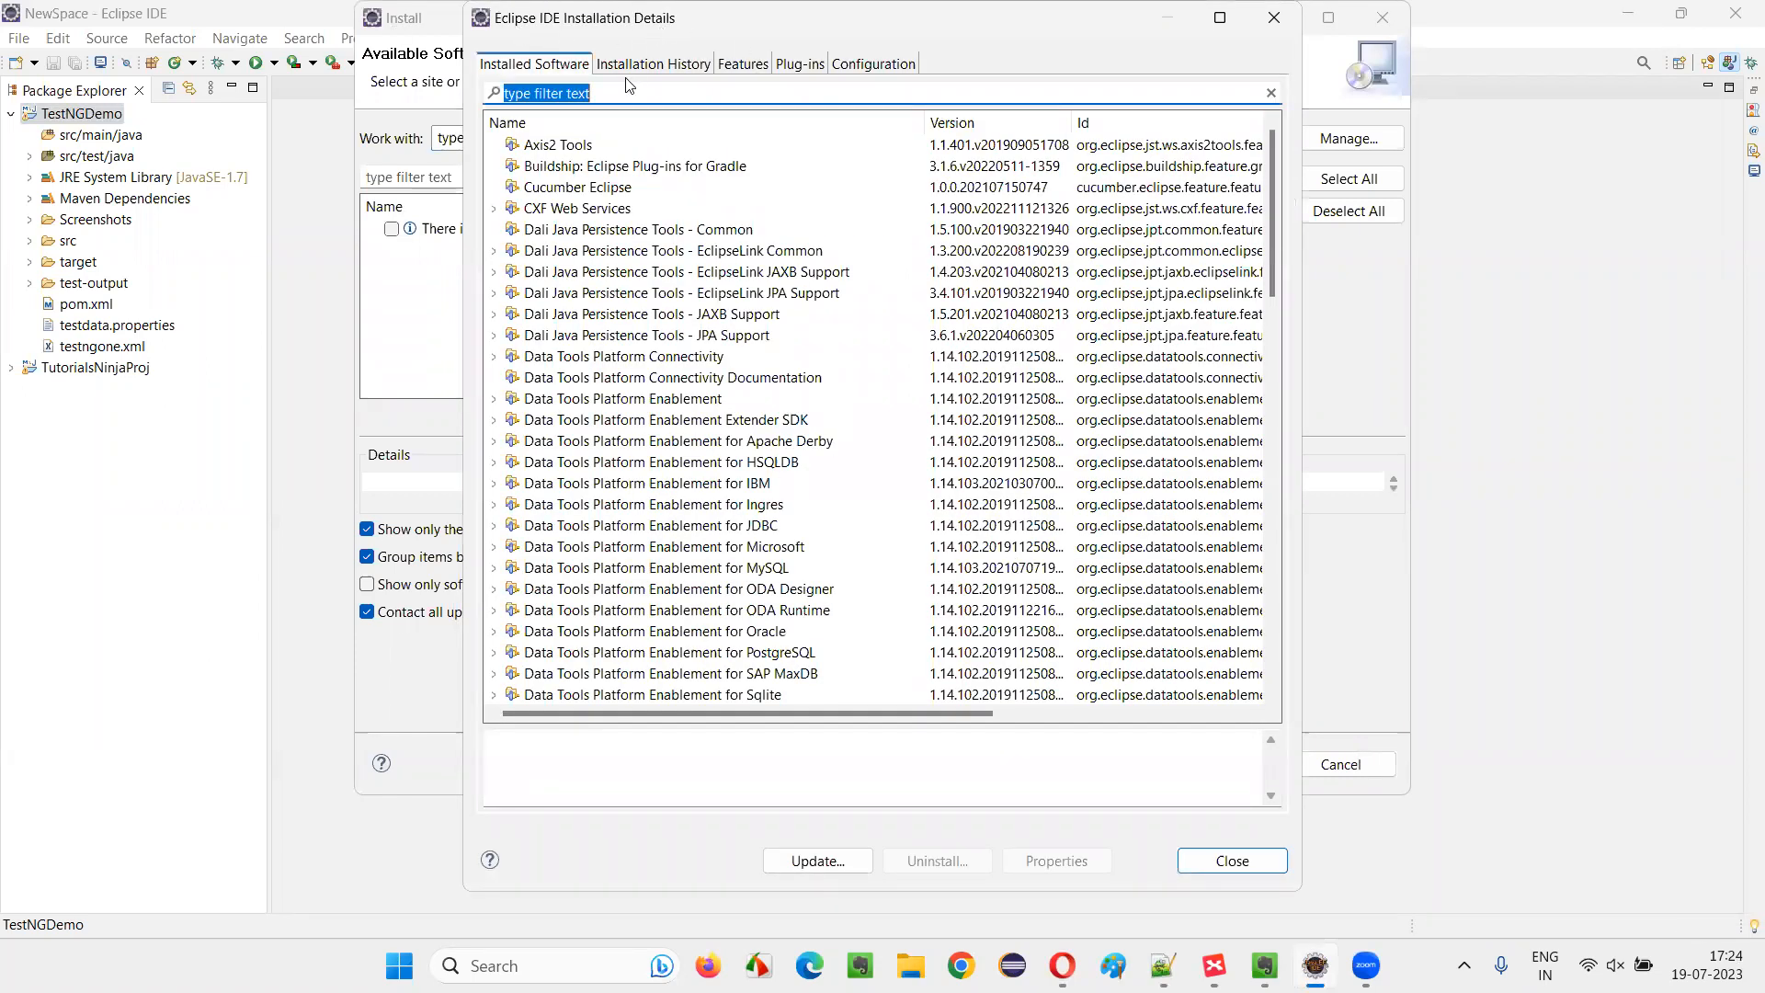
text(testng)
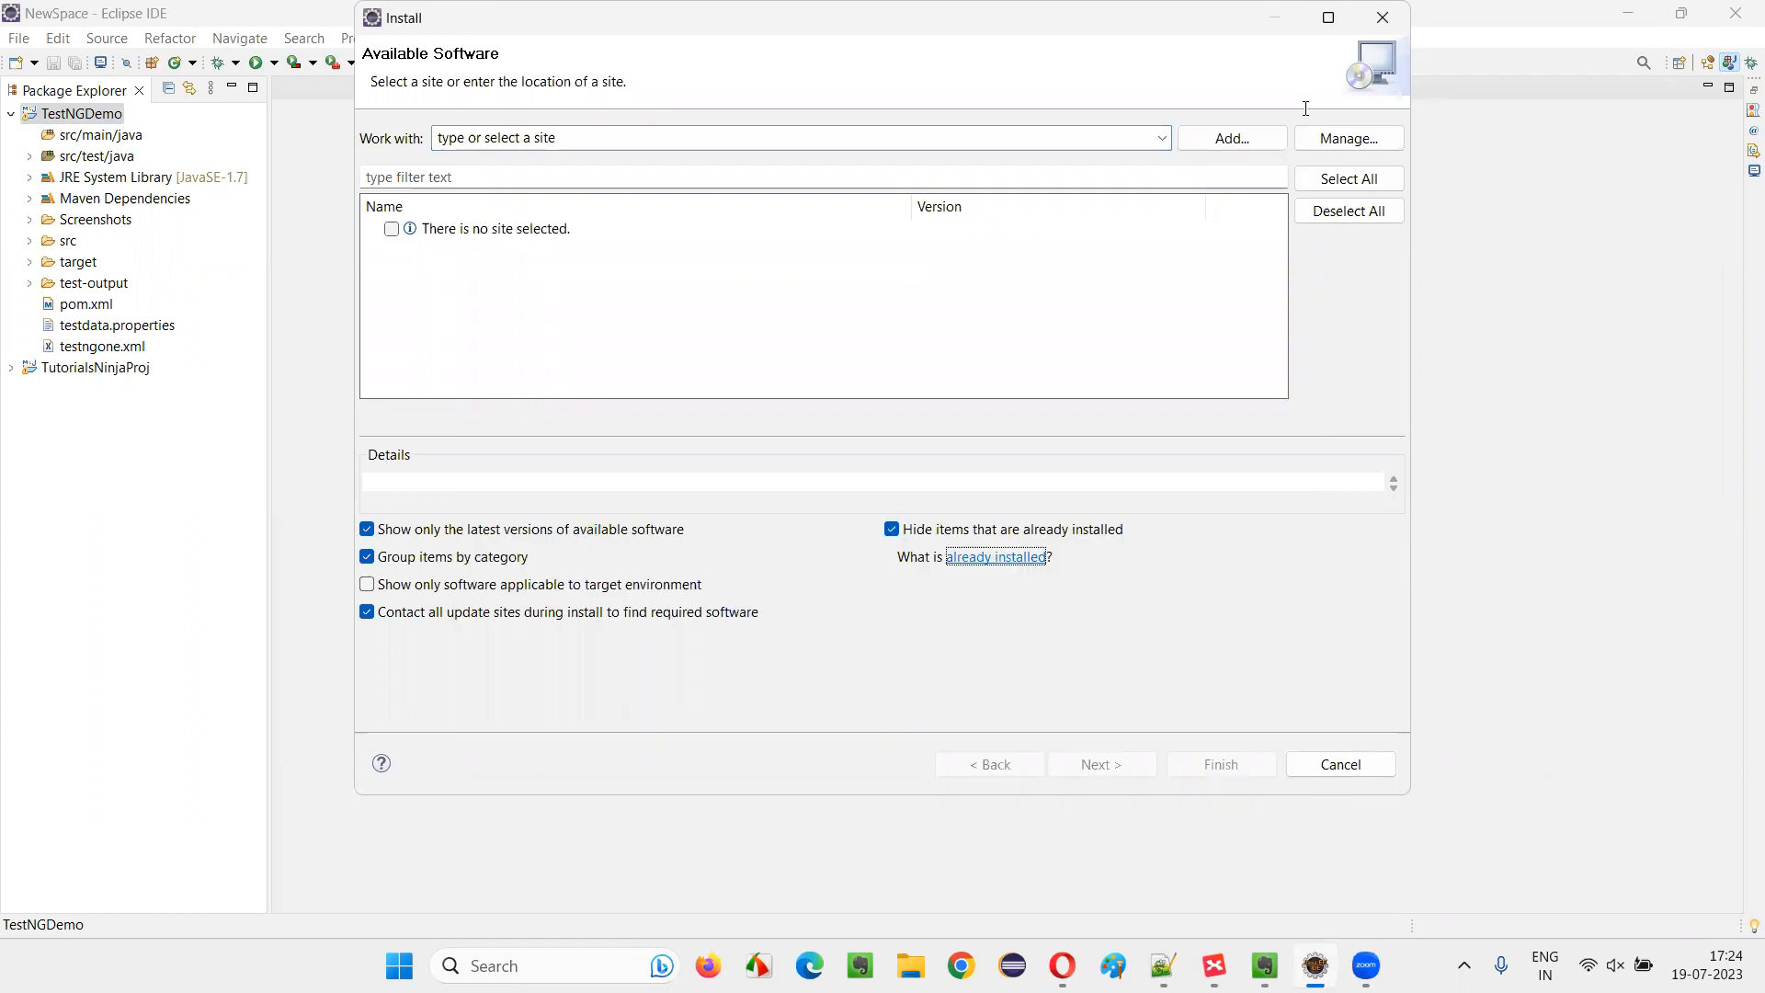
click(1339, 765)
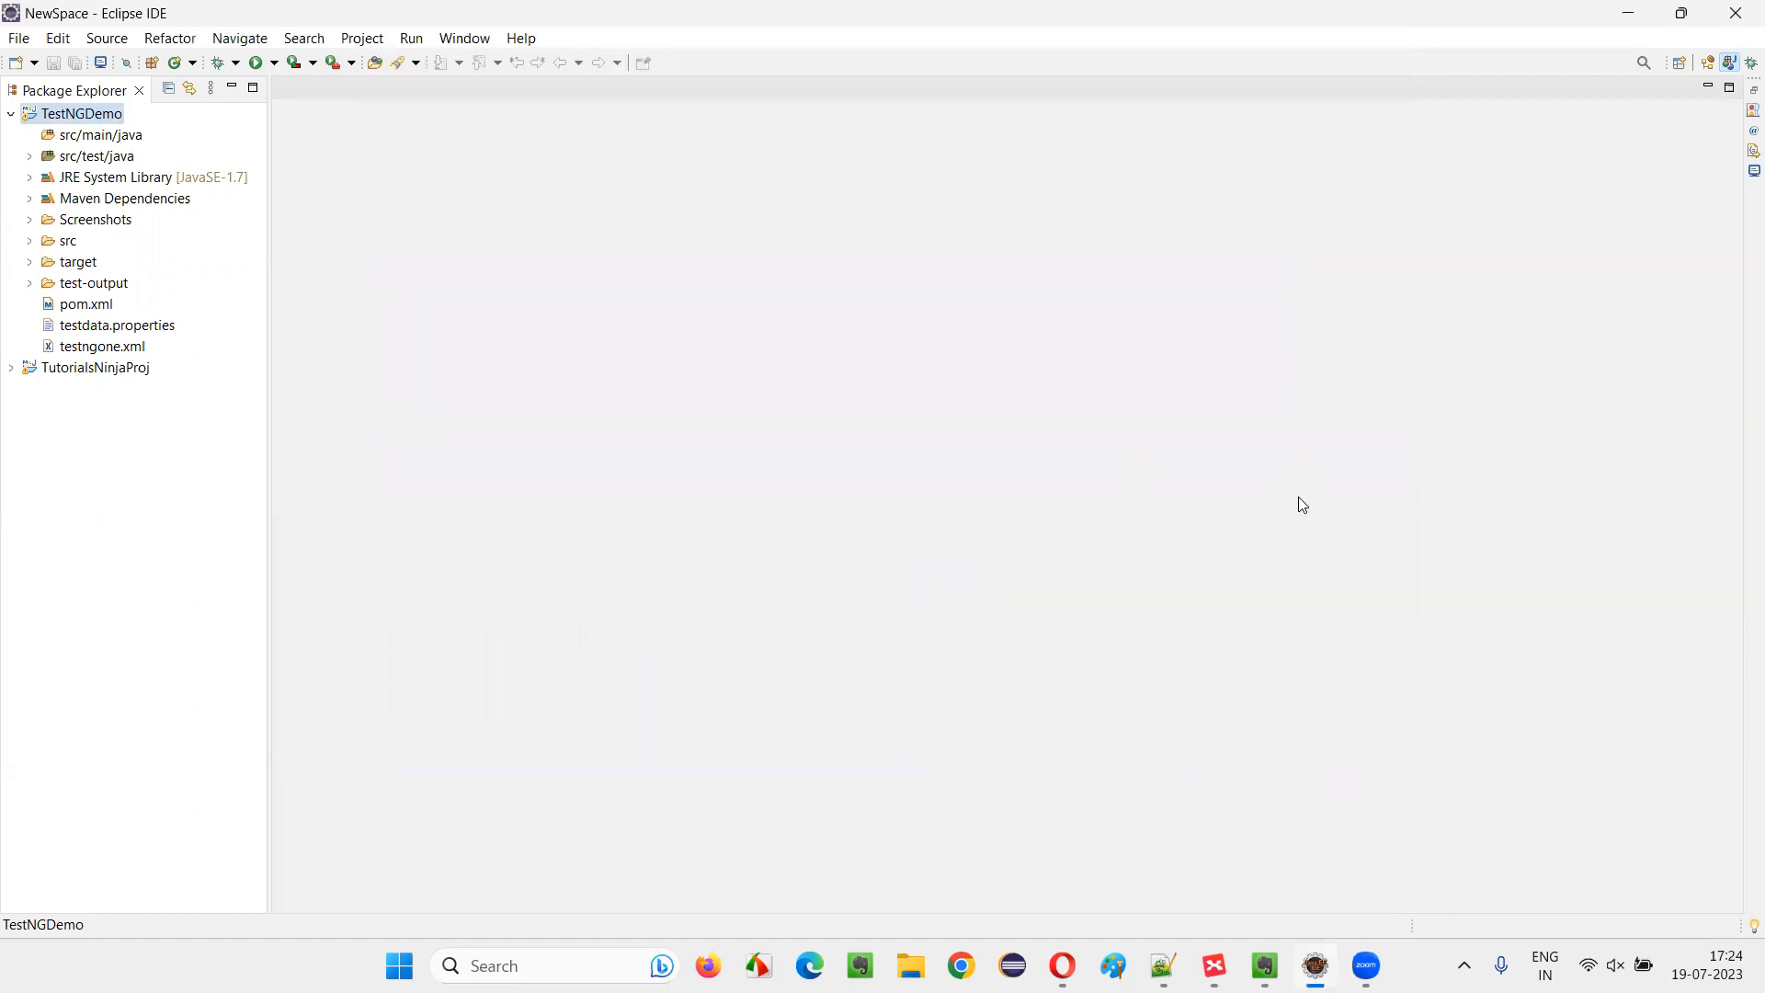
- Confirm testngone.xml offers a Run As TestNG Suite option
click(101, 345)
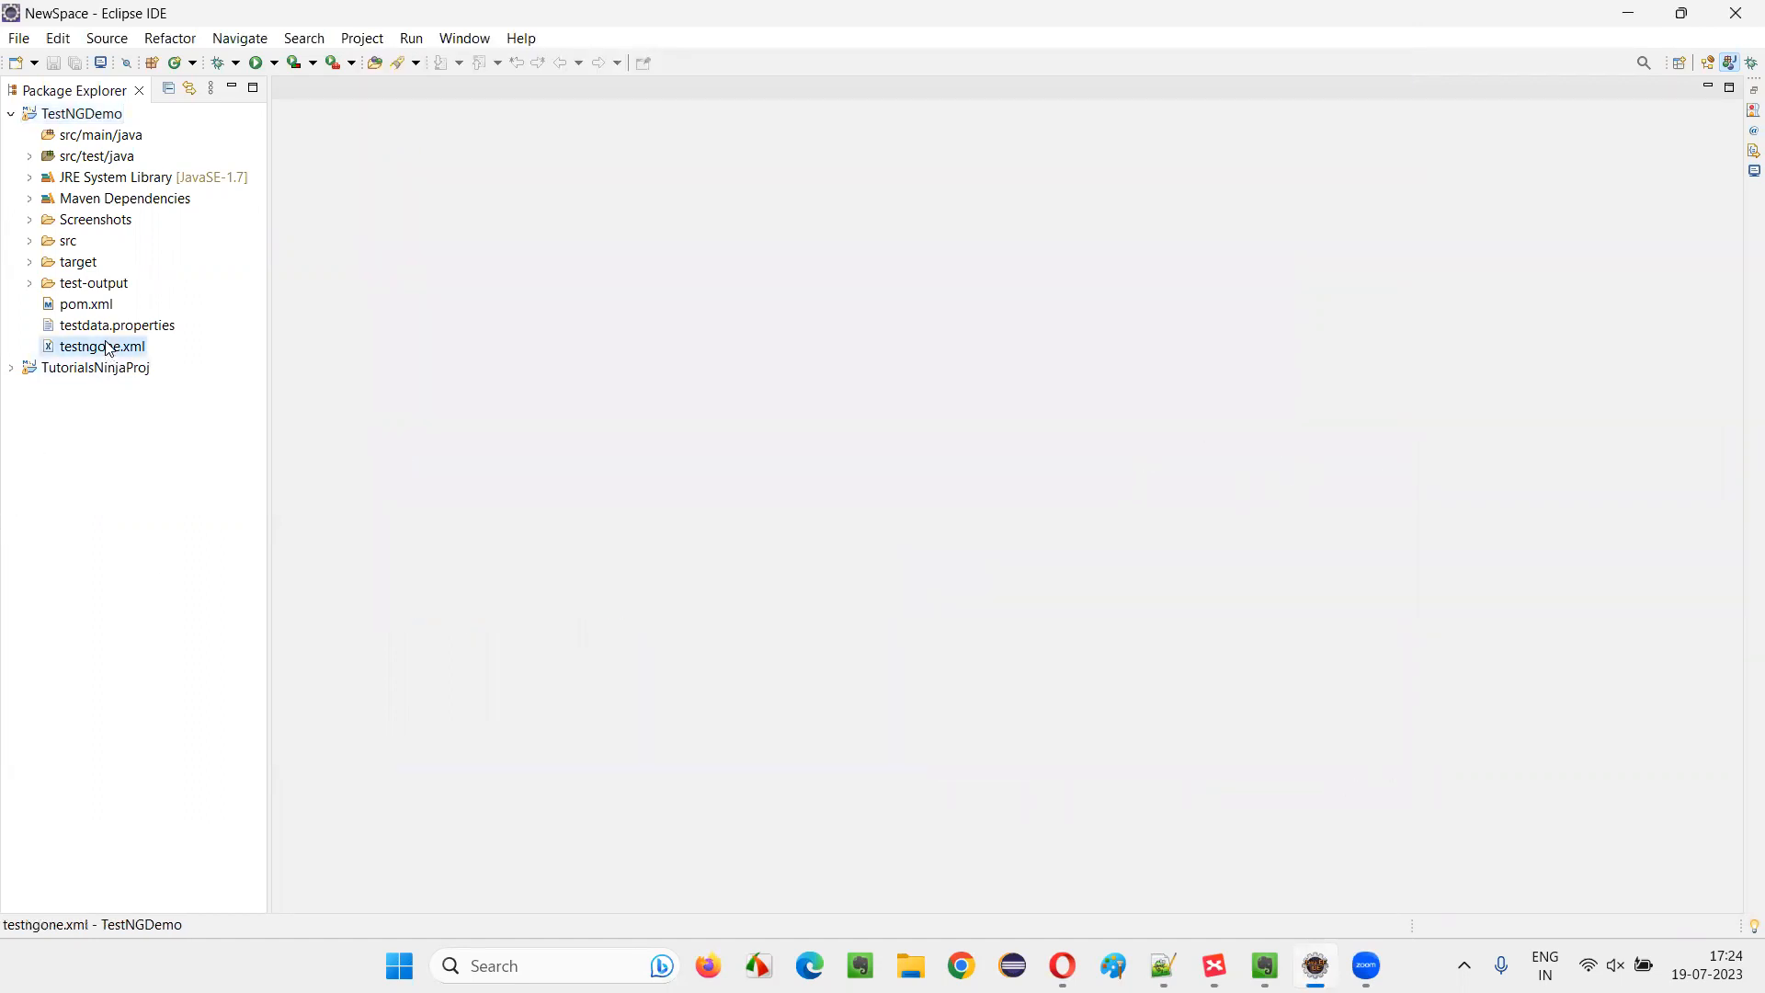
right_click(100, 347)
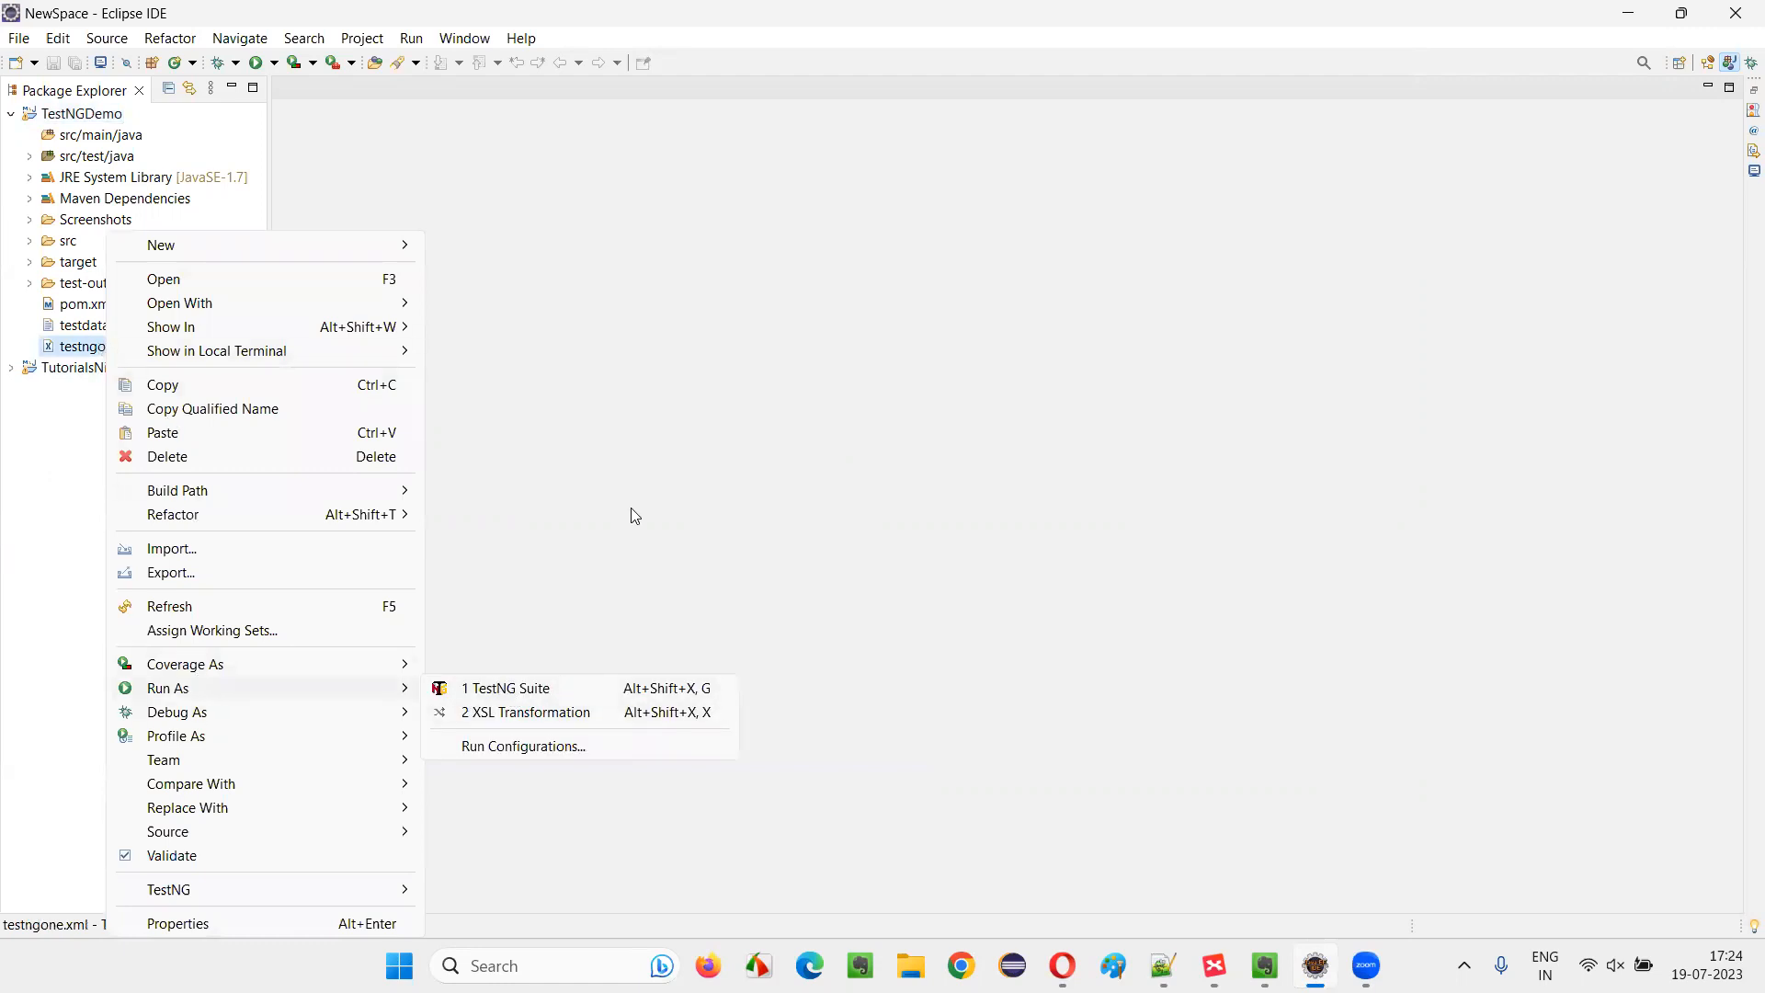
key(Escape)
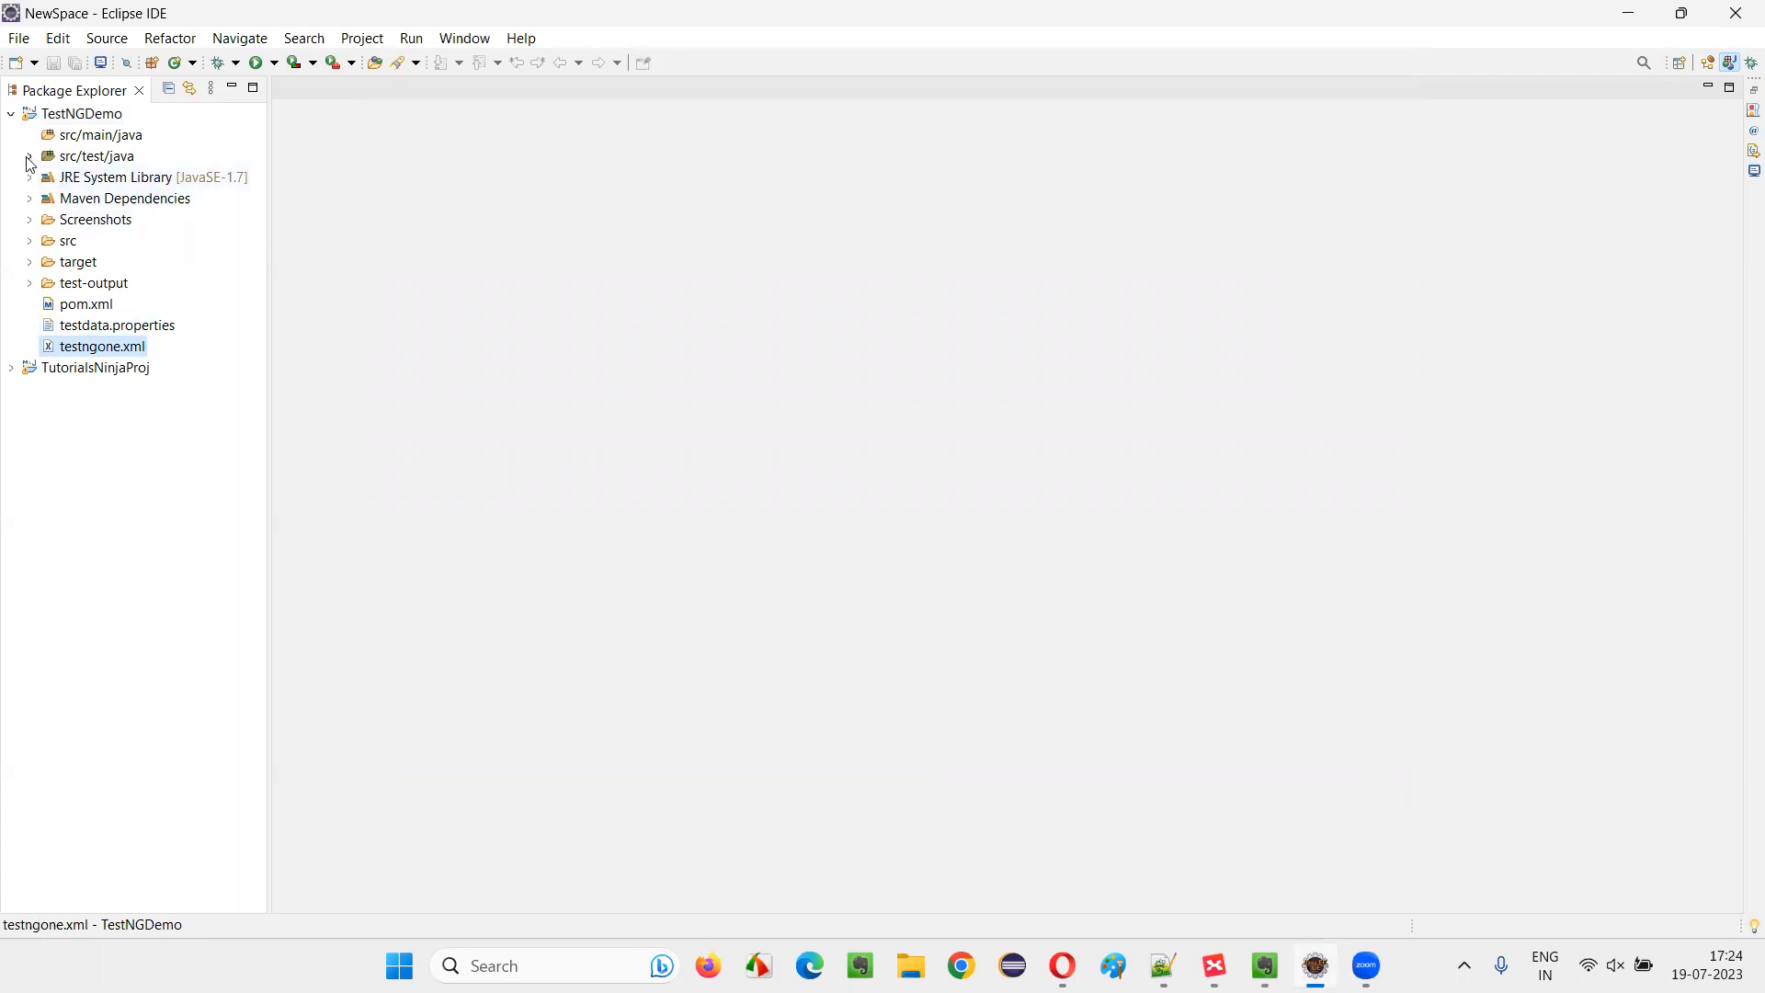
- Open Demo.java from src/test/java > tests and view its run options
click(29, 156)
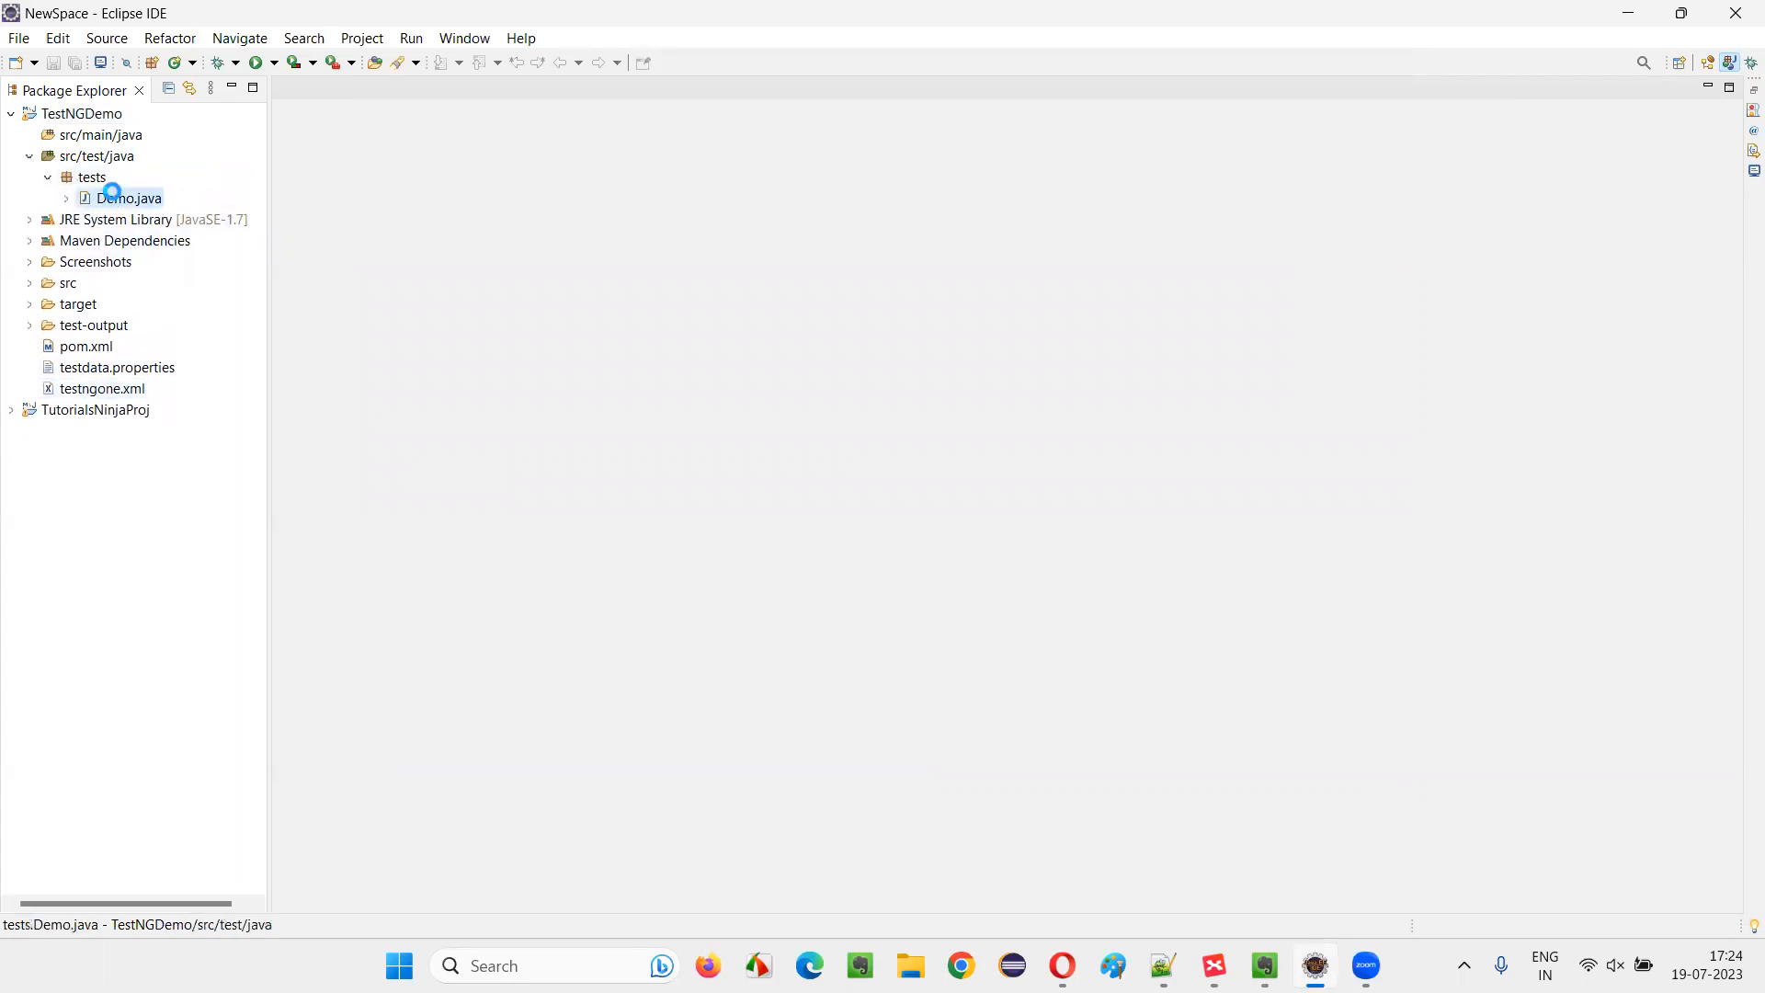
double_click(126, 198)
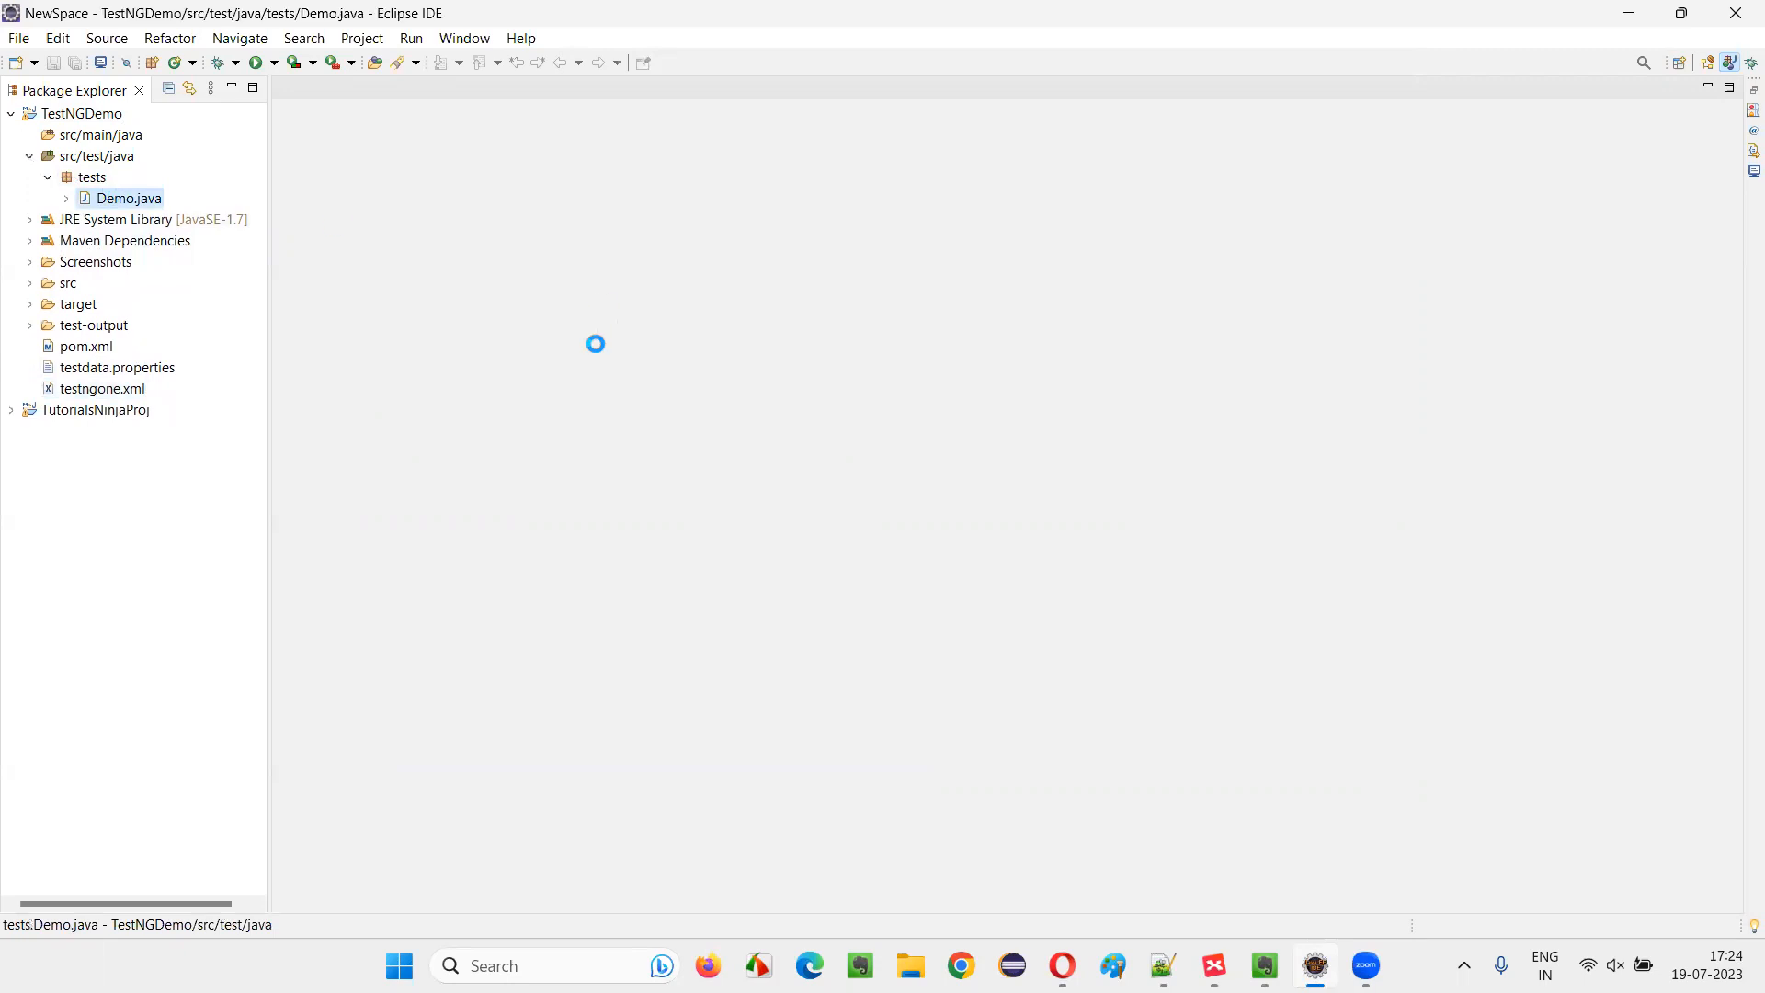
double_click(126, 199)
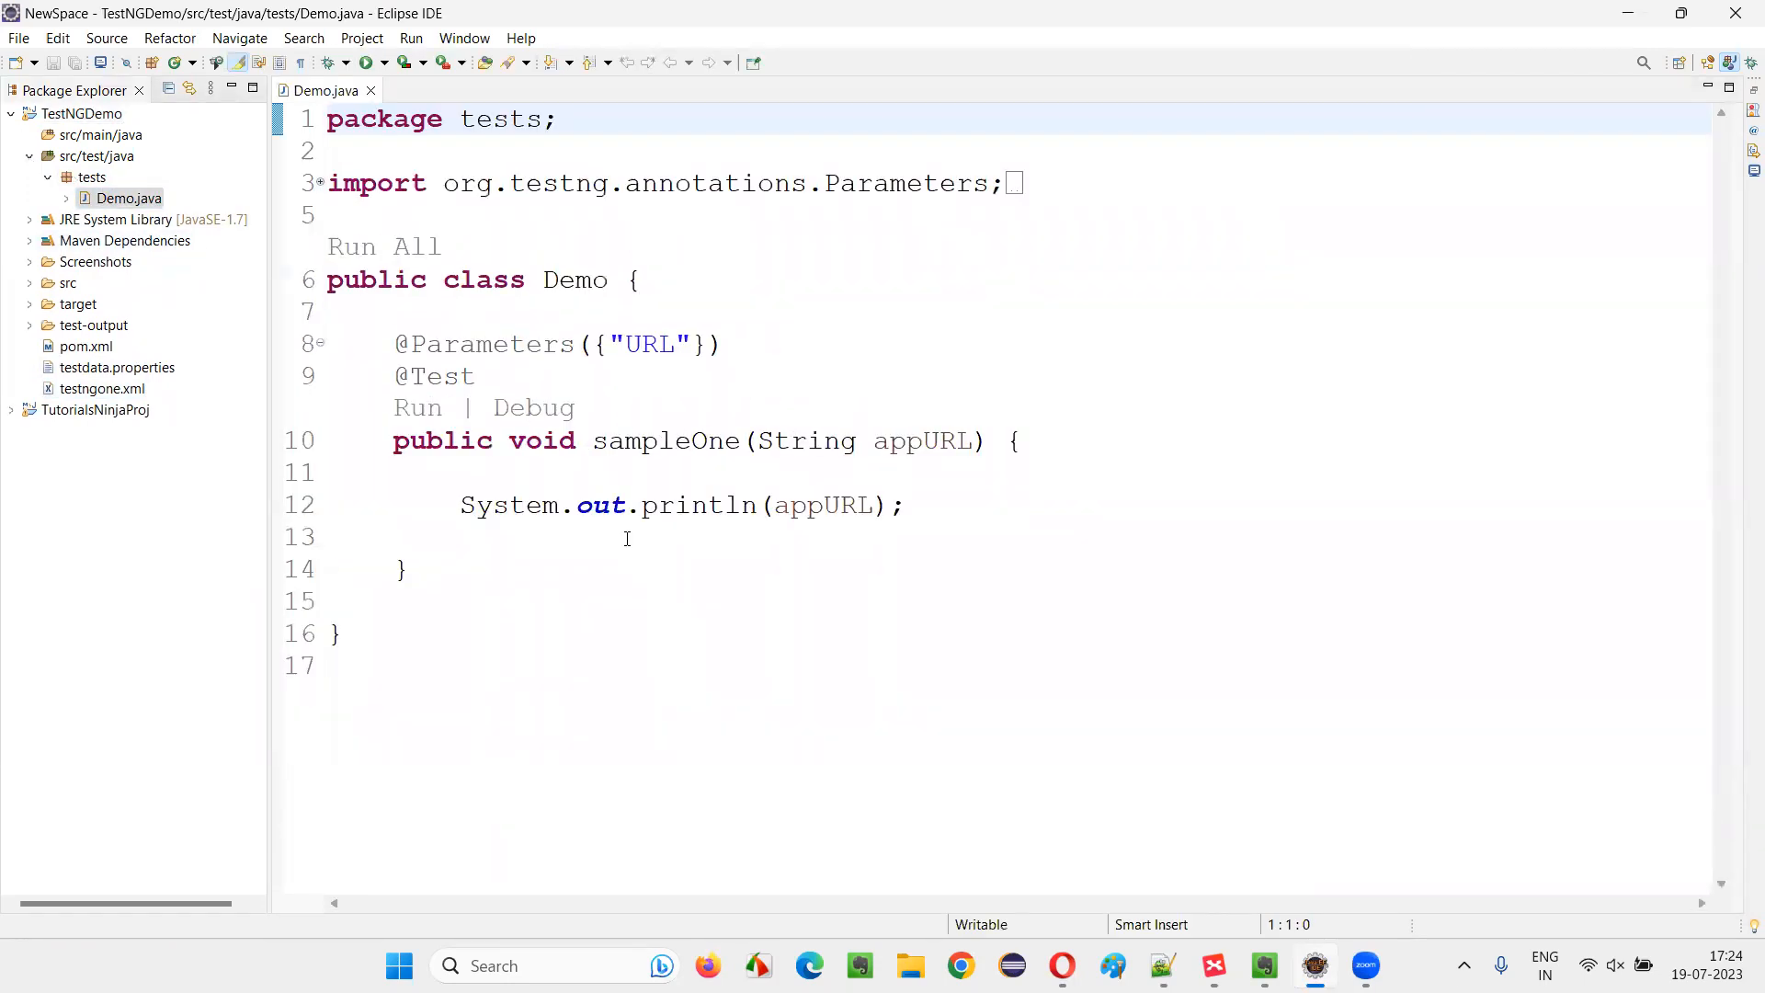
right_click(628, 538)
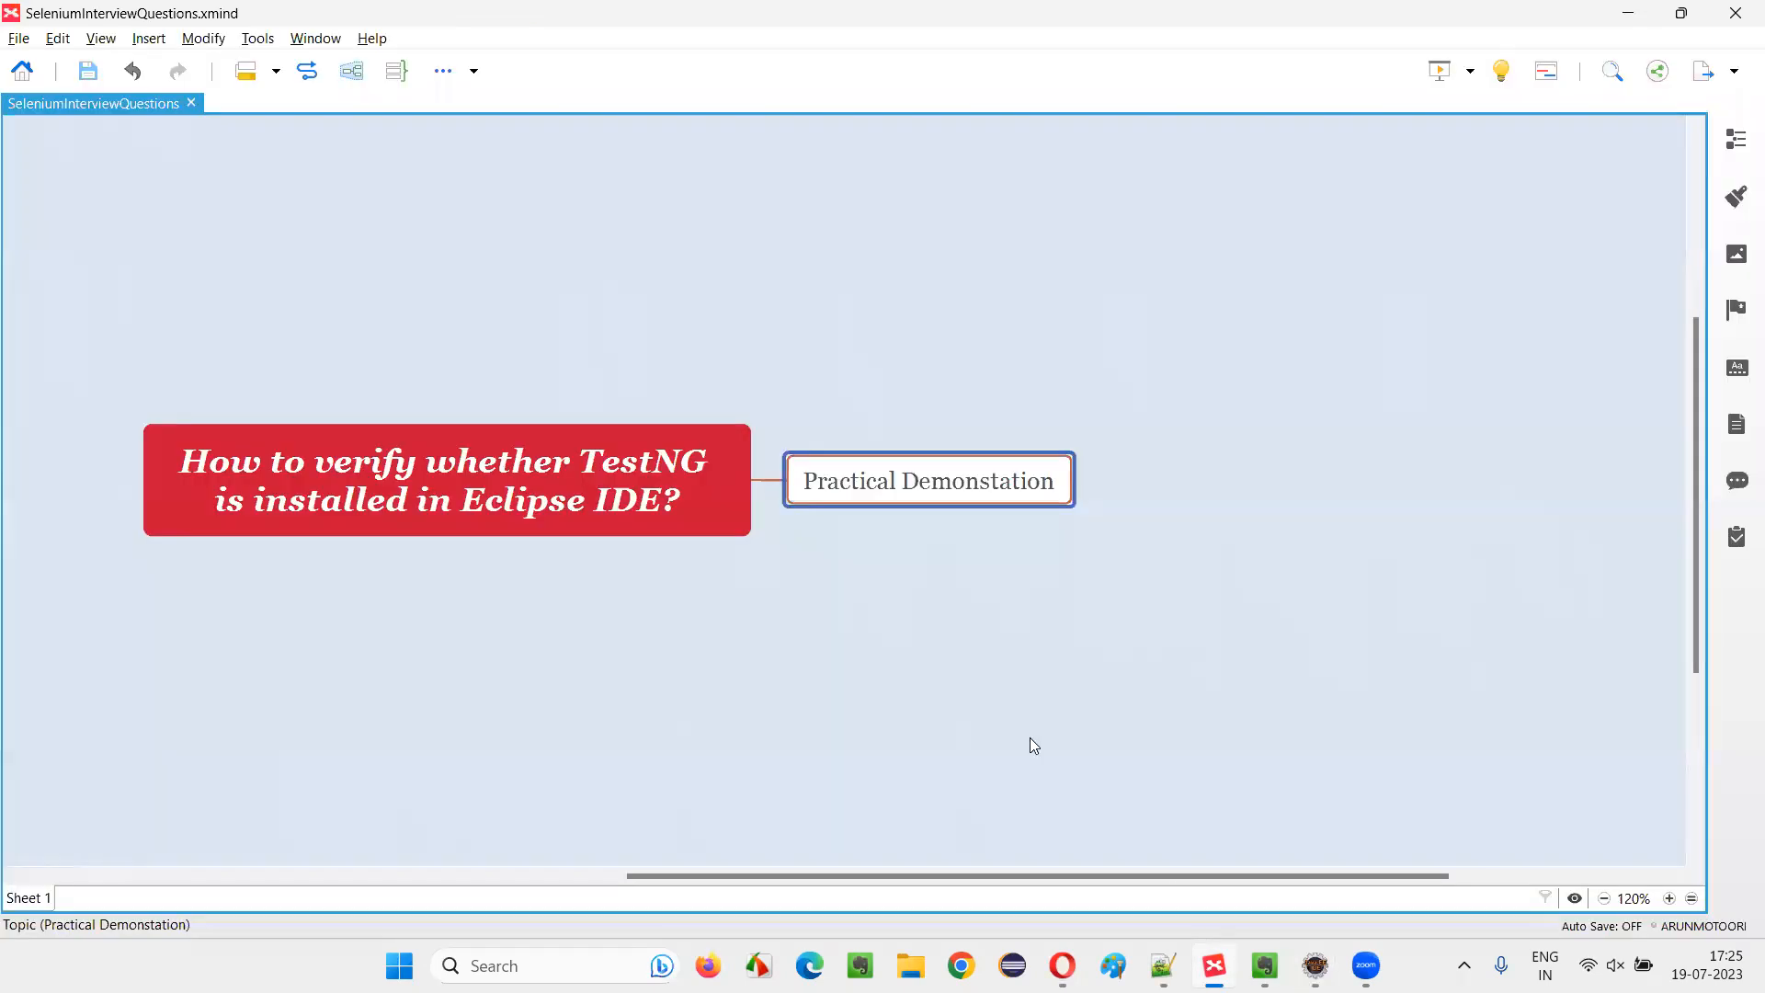
click(446, 480)
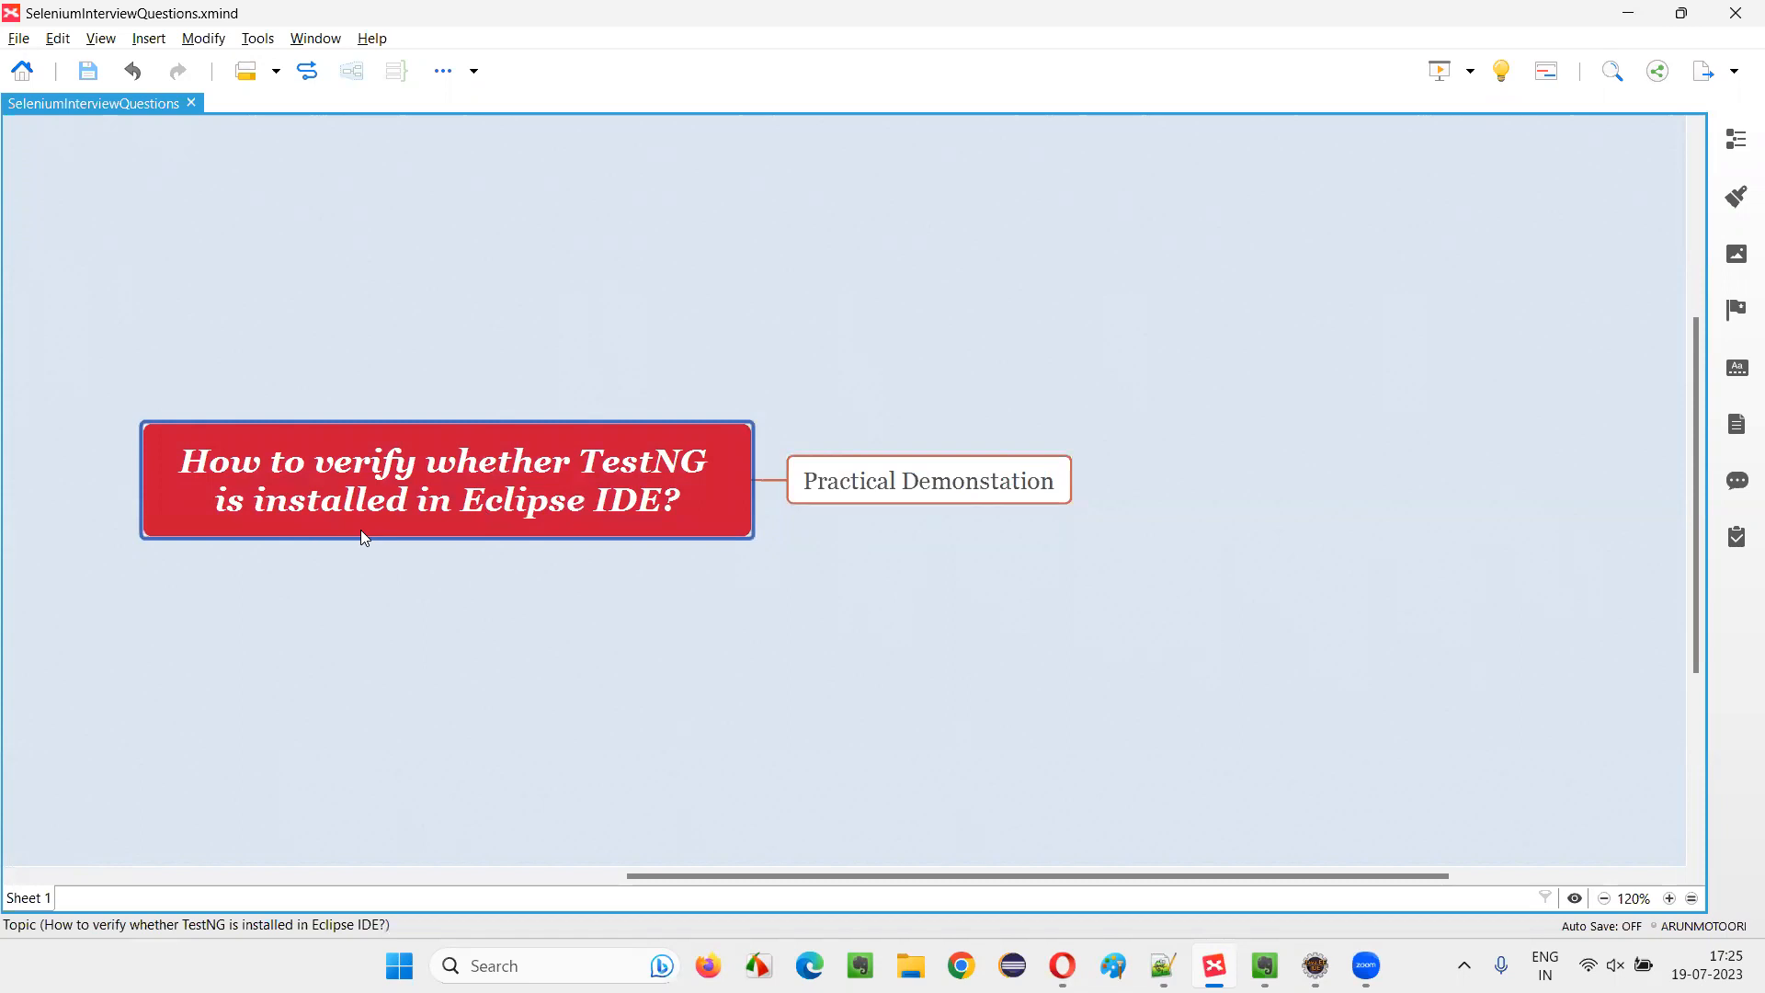
mouse_move(647, 548)
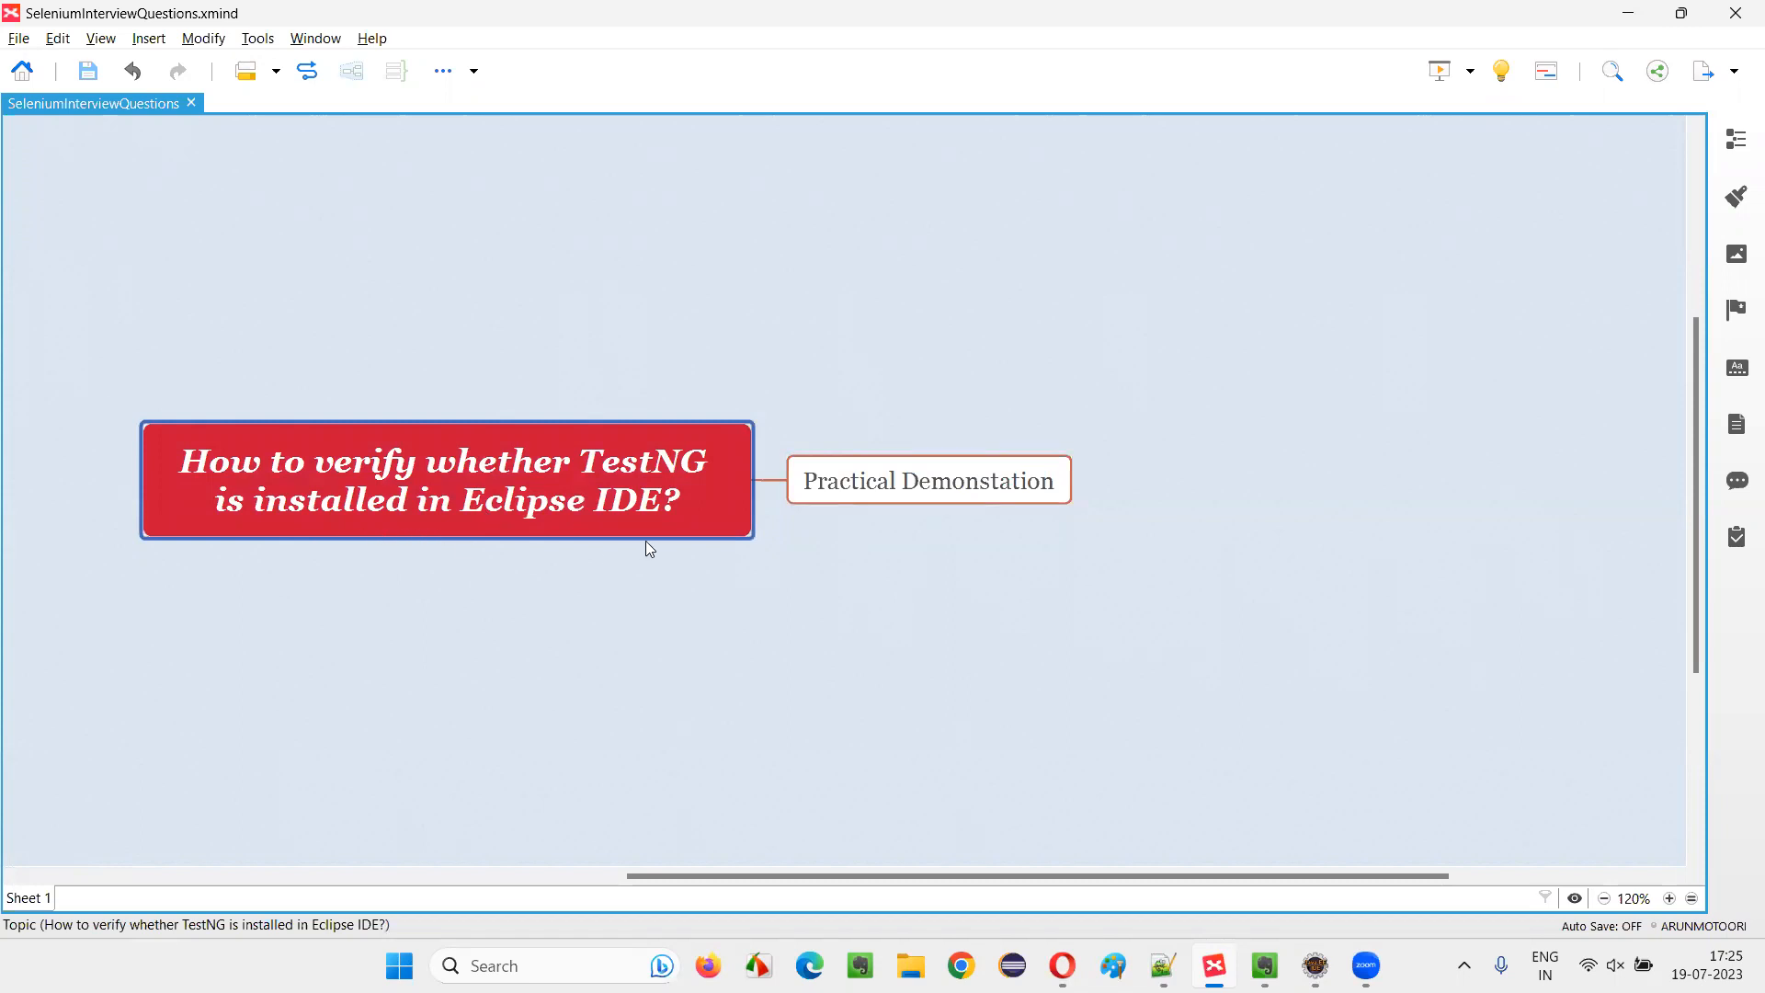
mouse_move(548, 882)
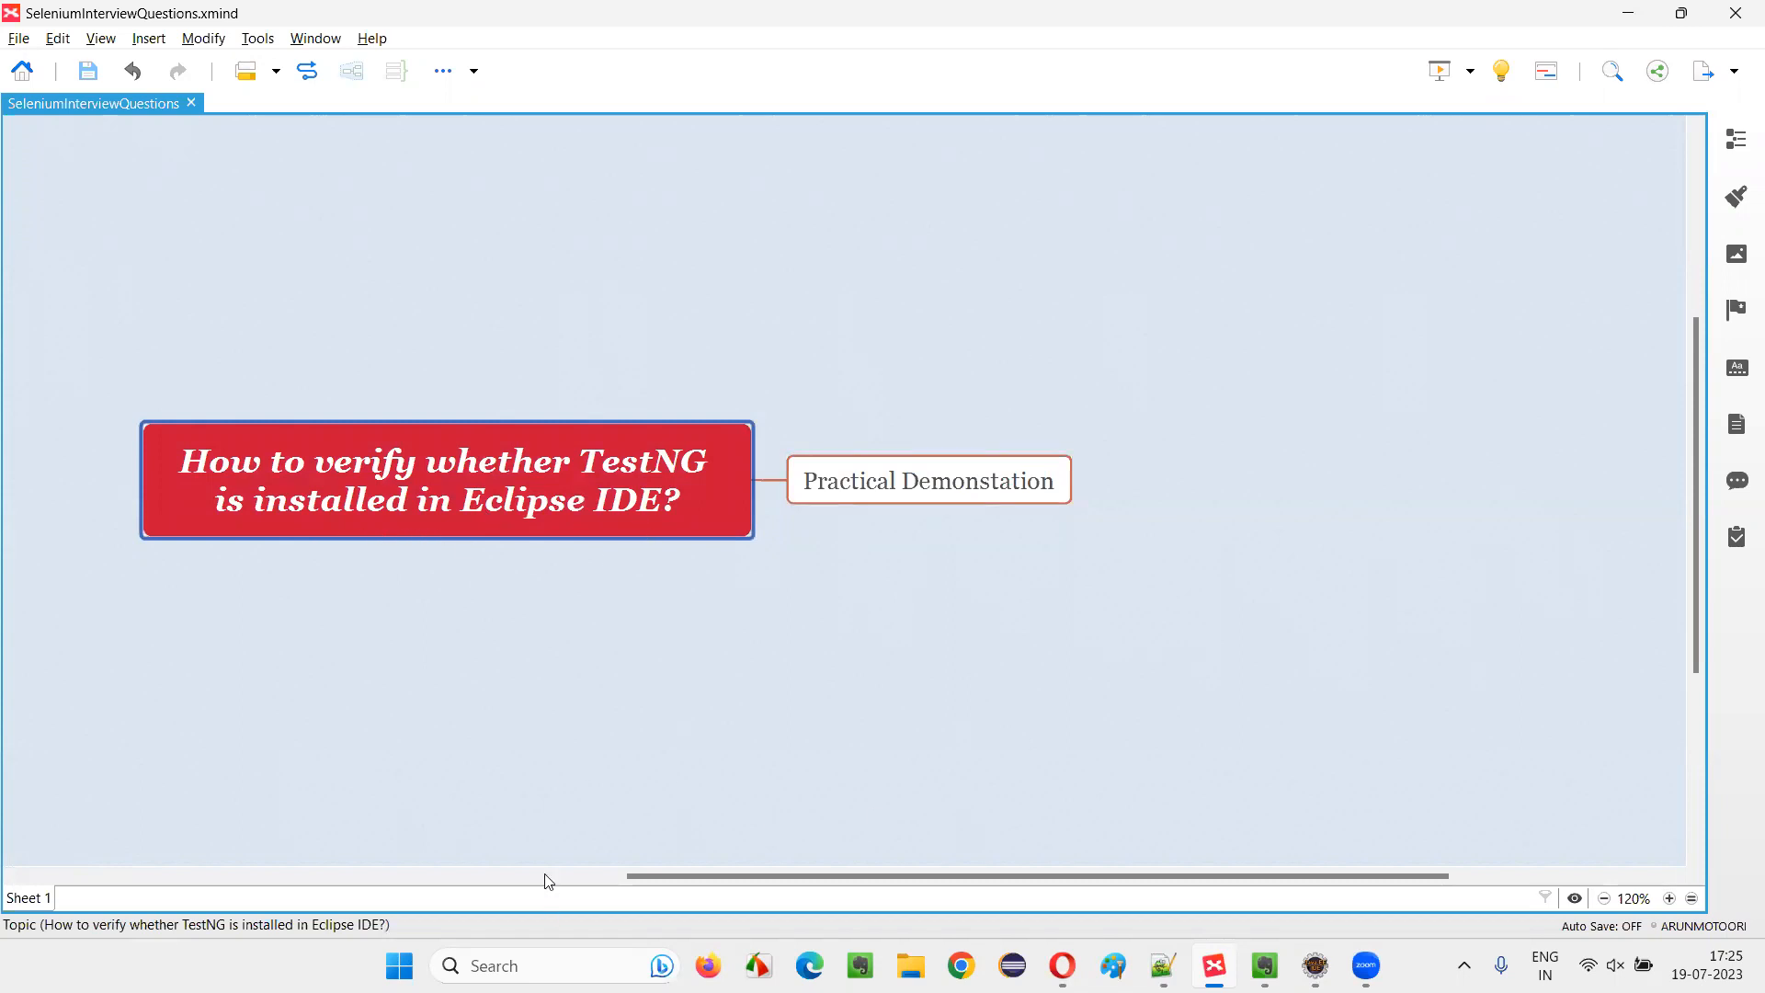
mouse_move(1093, 666)
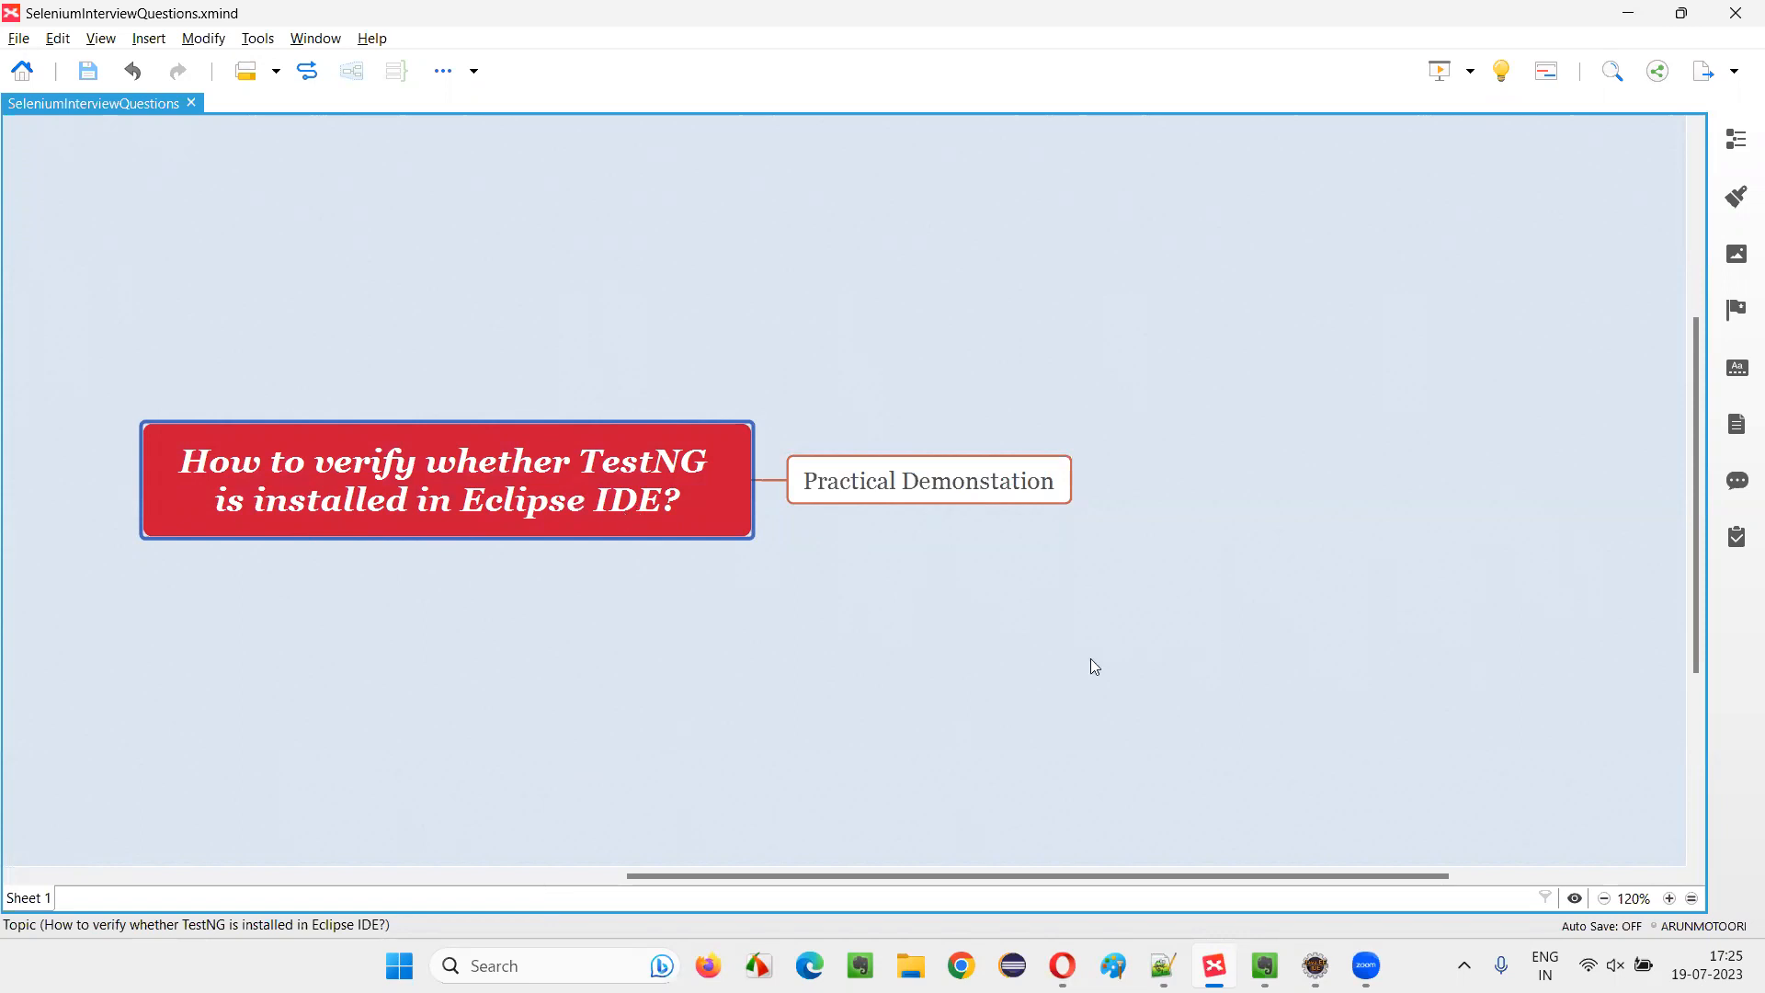